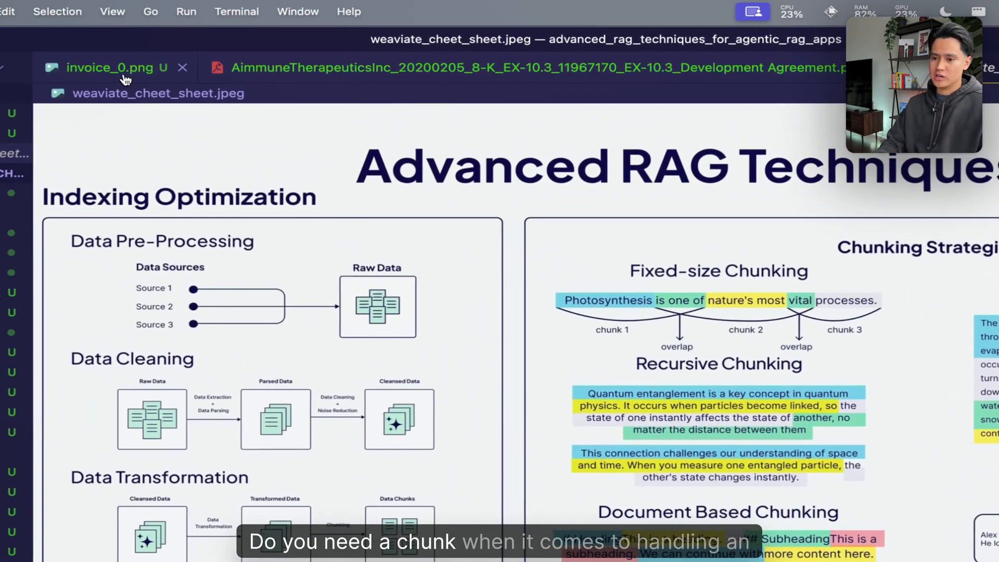
- Bring up the Aimmune development agreement PDF and page down to its numbered definitions
left_click(109, 68)
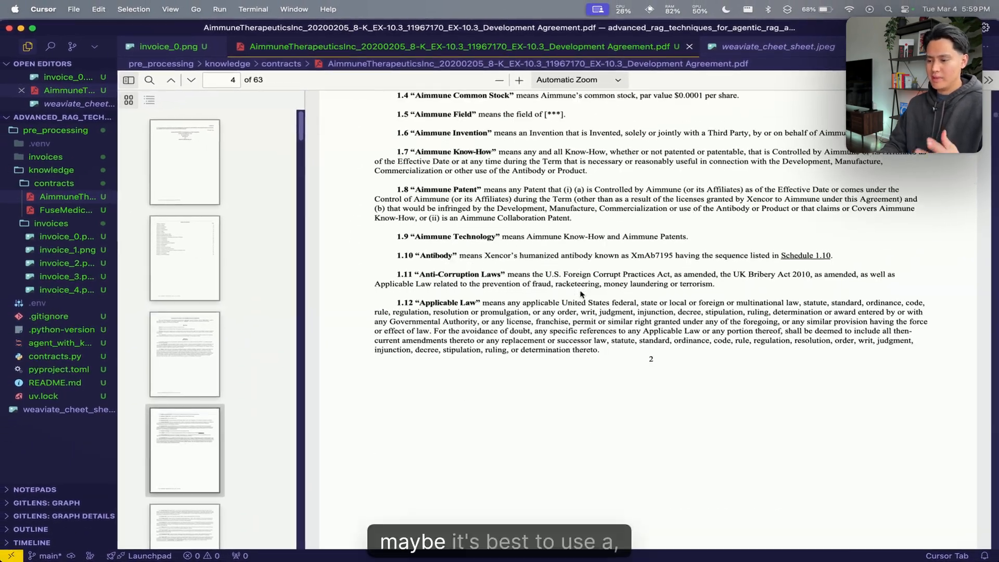
scroll("down", 3)
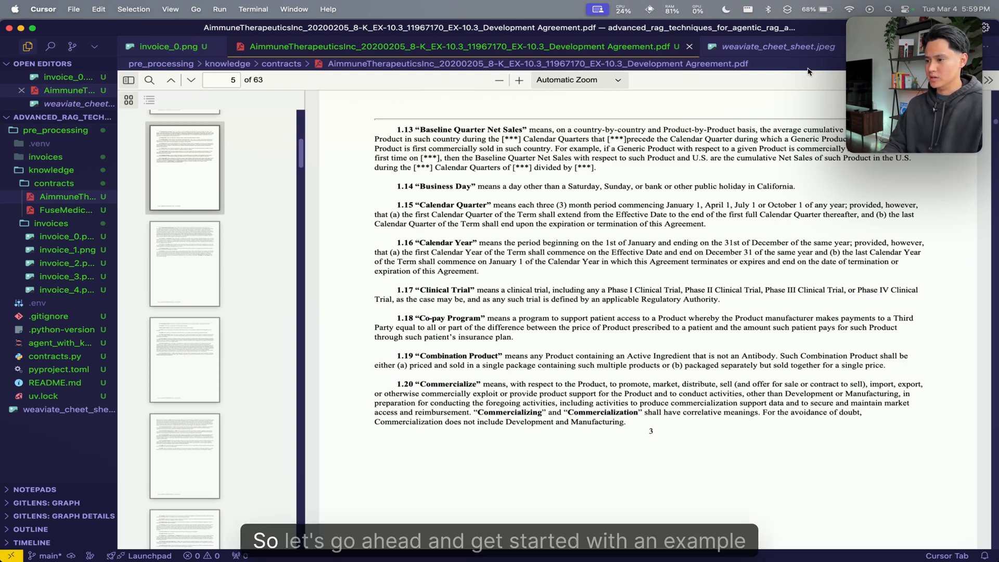
- Preview invoice_2.png showing invoice 62517865 with seller, client, line items and totals
left_click(779, 46)
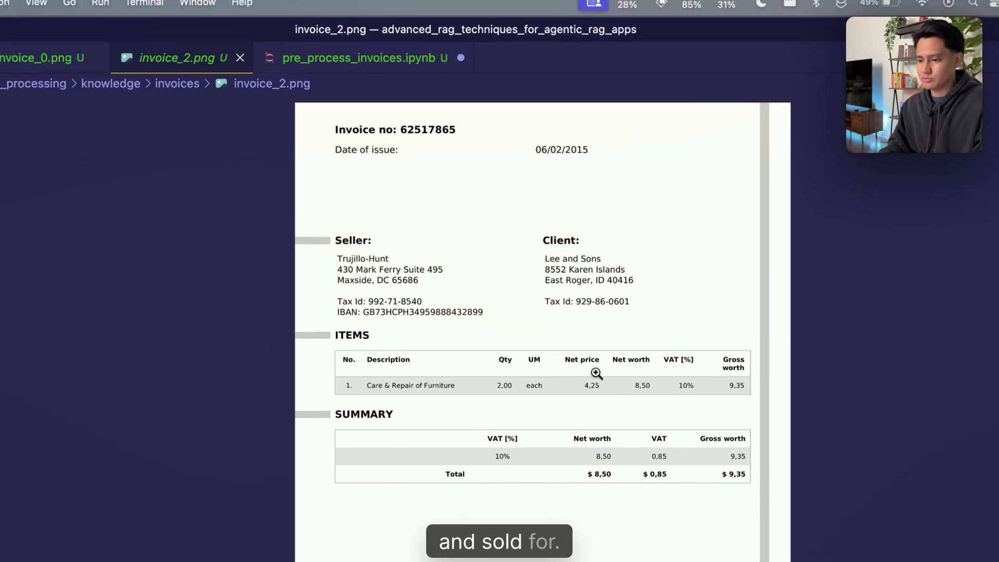
- View pre_process_invoices.ipynb, selecting the DocumentConverter line and scrolling through the converted invoices
left_click(362, 57)
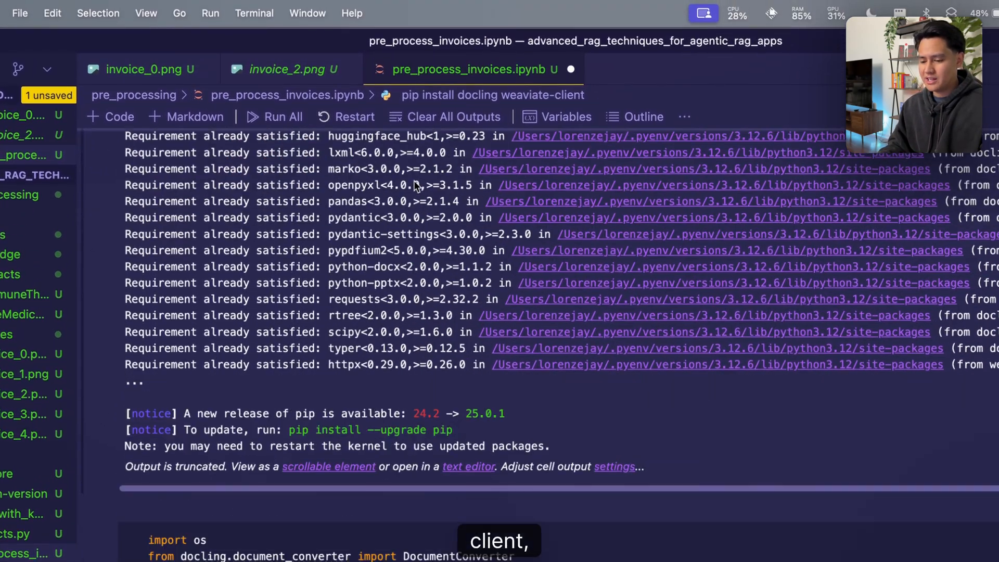
scroll("down", 3)
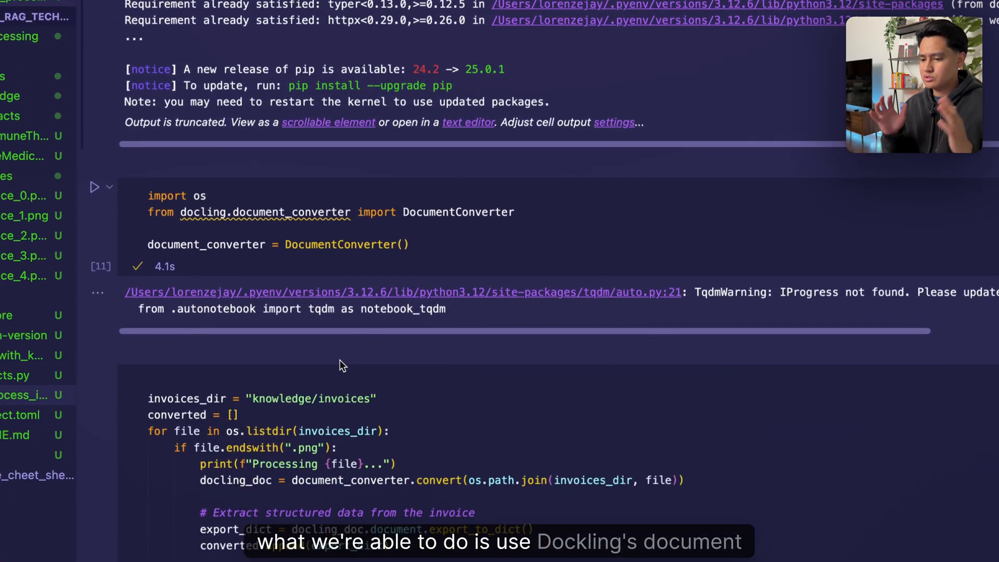
double_click(354, 265)
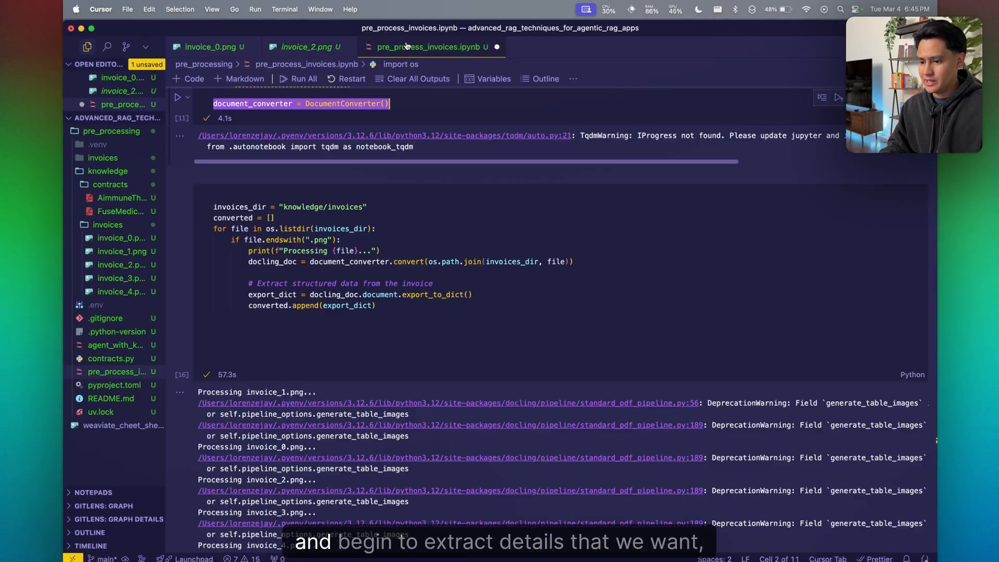
scroll("down", 3)
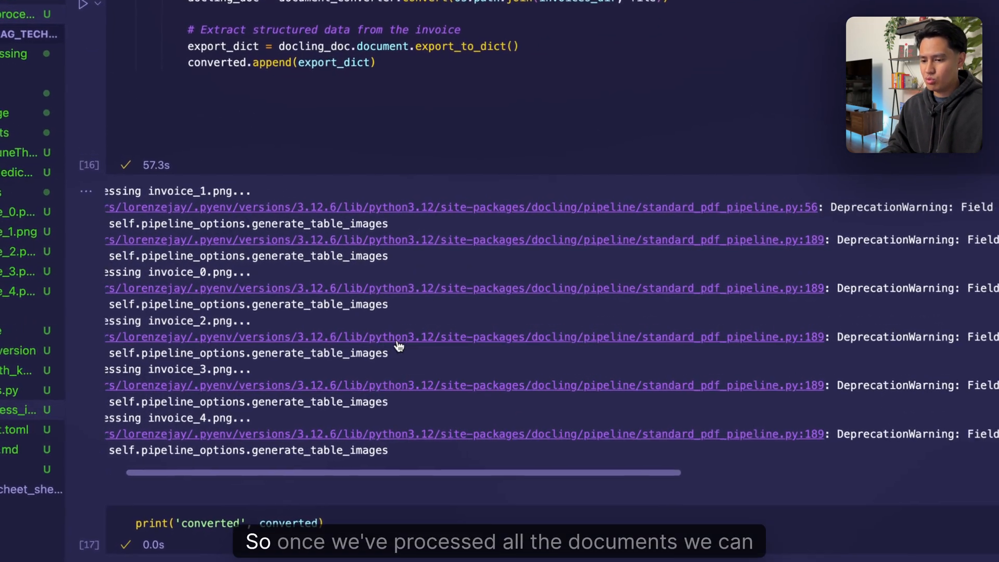
scroll("down", 3)
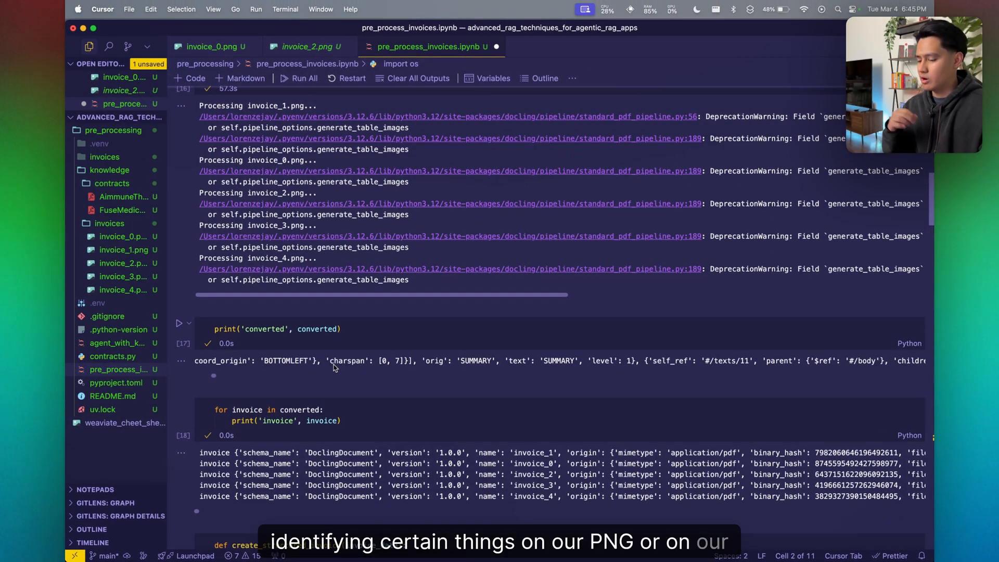
- Scroll through the create_structured_invoice function that parses line items and totals
scroll("down", 3)
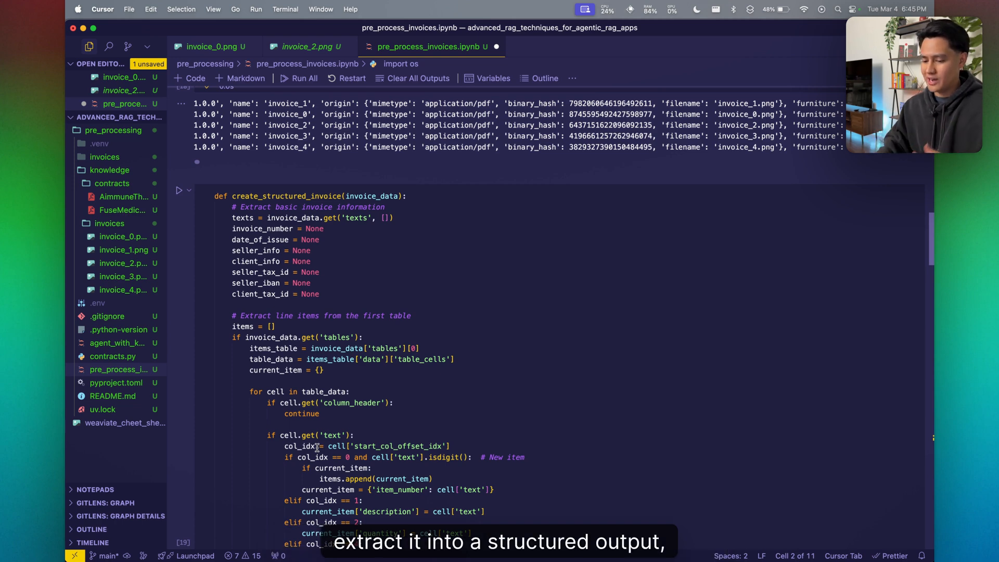
scroll("down", 3)
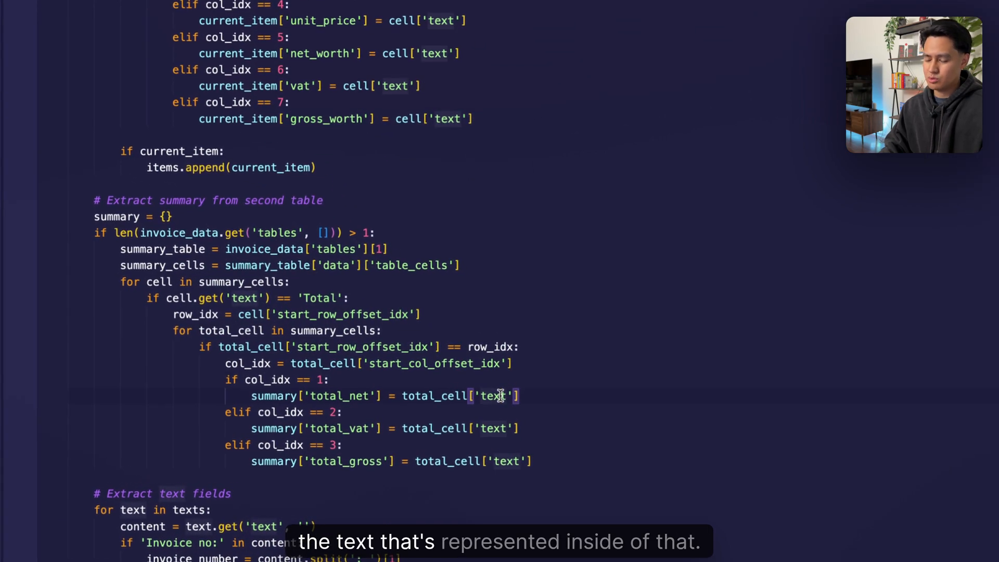
scroll("down", 3)
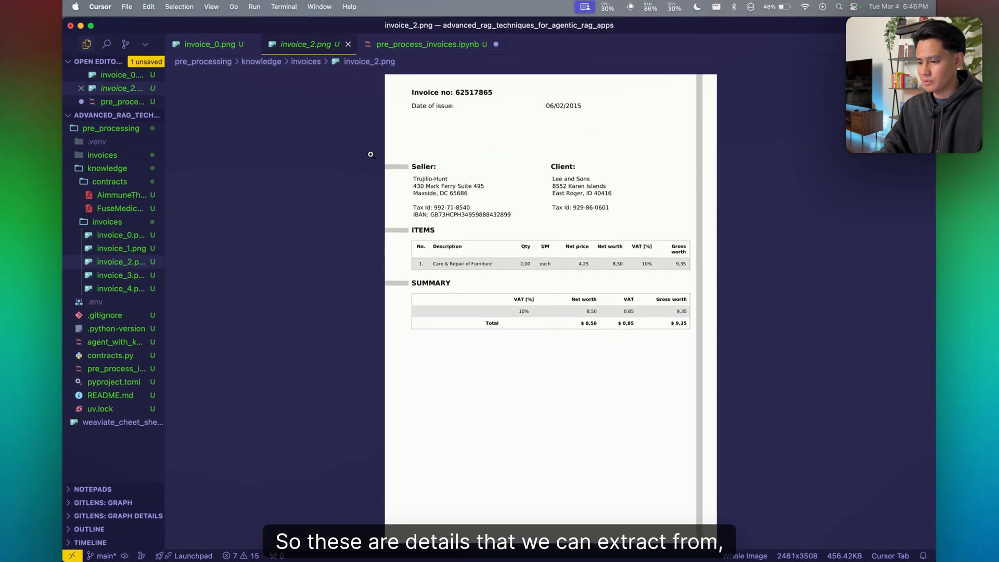
- Highlight the first structured invoice's JSON output and scroll to the Weaviate invoices_test upload cells
left_click(430, 45)
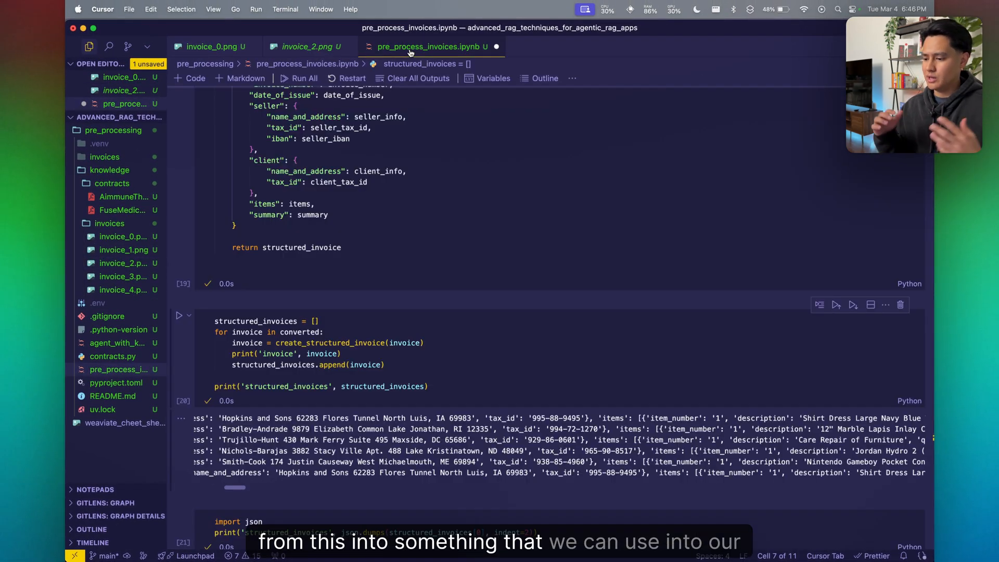
scroll("down", 3)
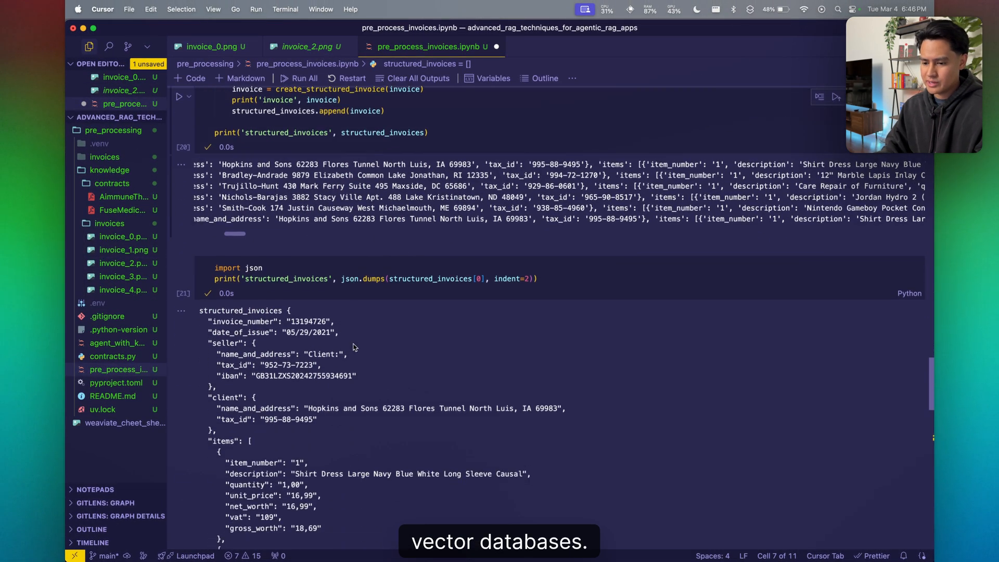
scroll("down", 3)
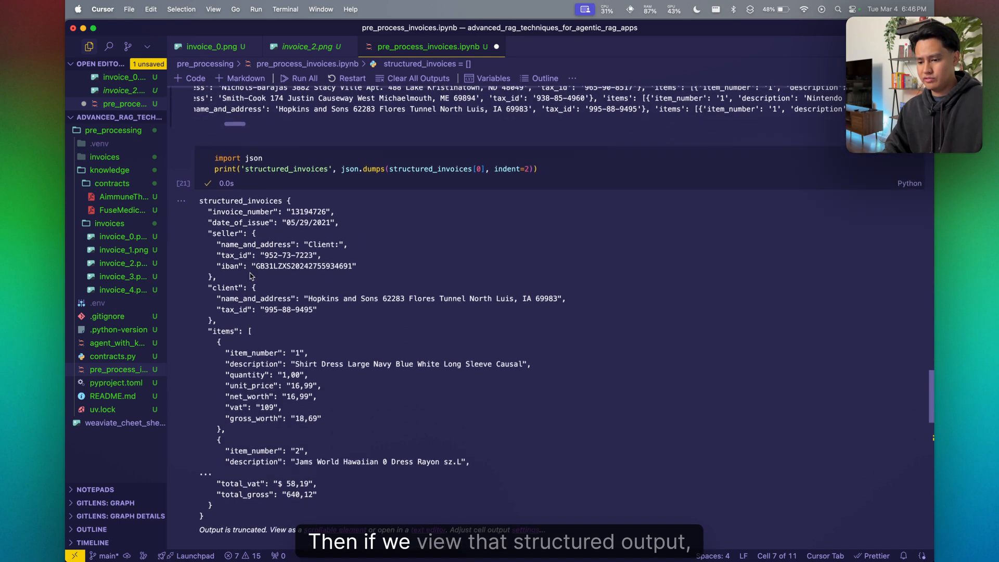
left_click_drag(201, 201, 471, 462)
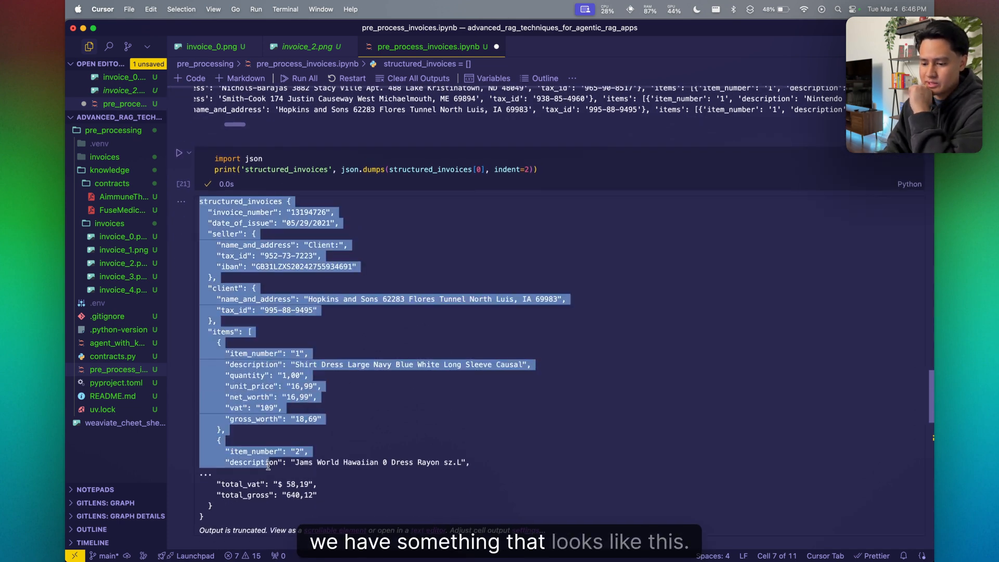
scroll("down", 3)
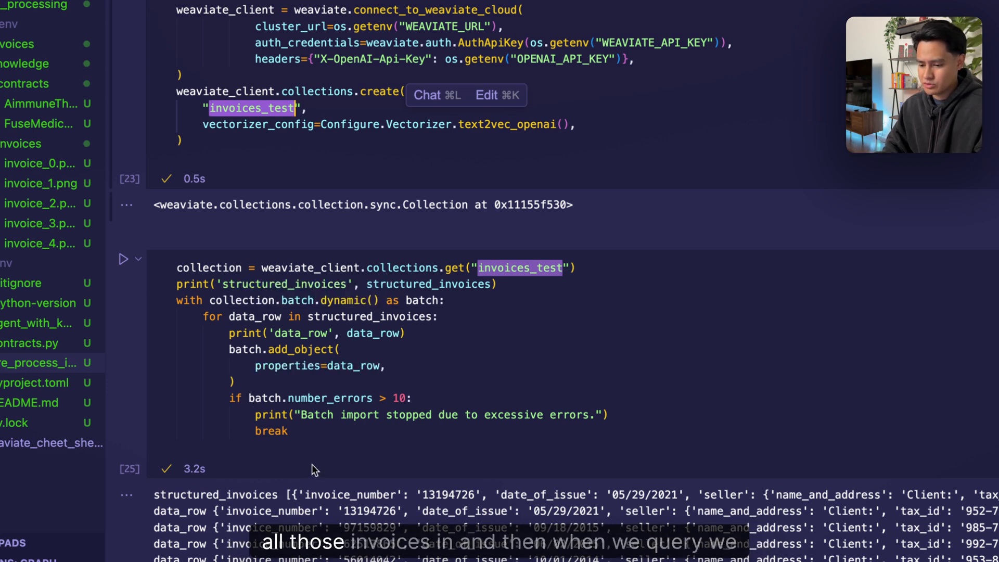
- Select invoice number 13194726 in the near-text query and pick the Aimmune contract in Explorer
scroll("down", 3)
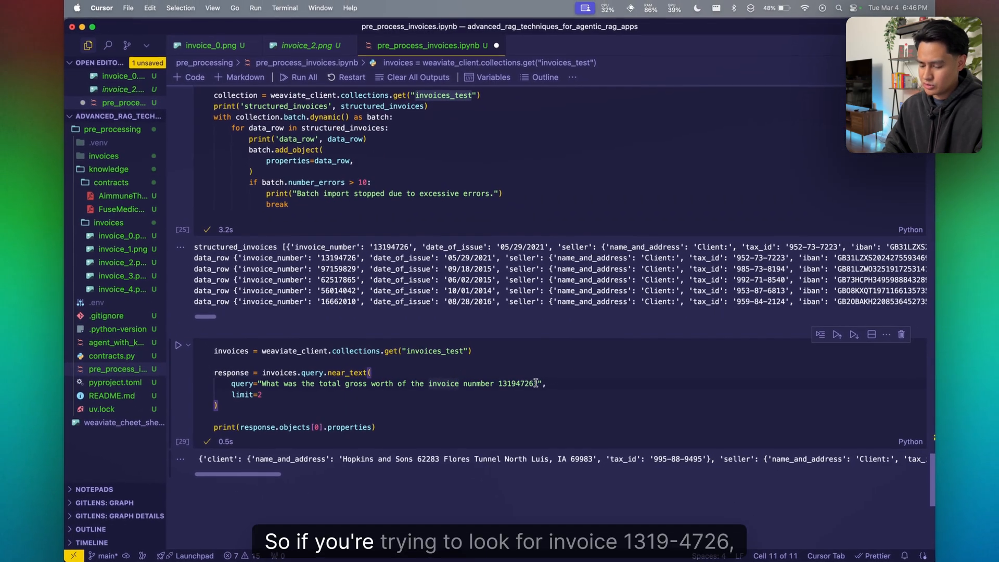
double_click(517, 384)
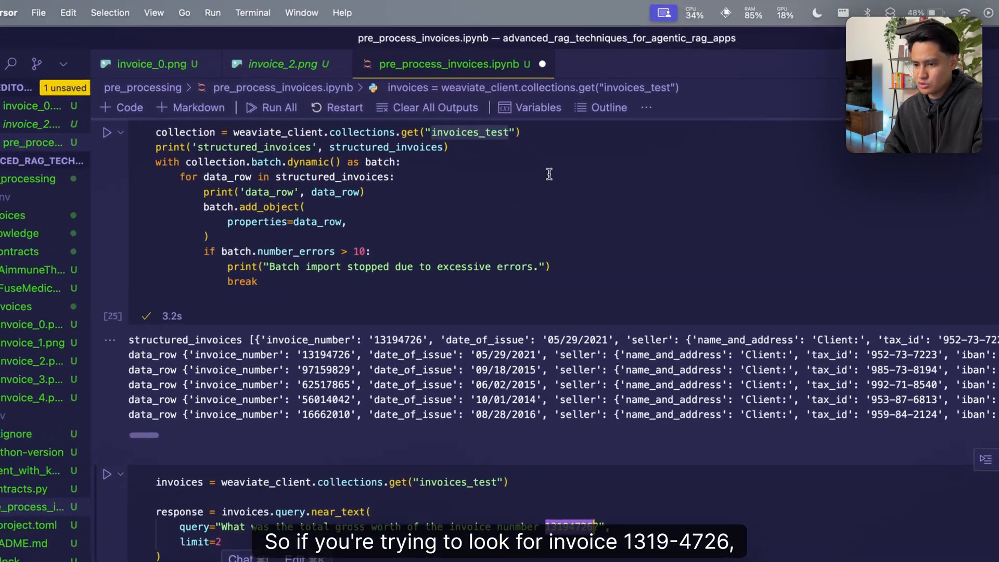
left_click(285, 64)
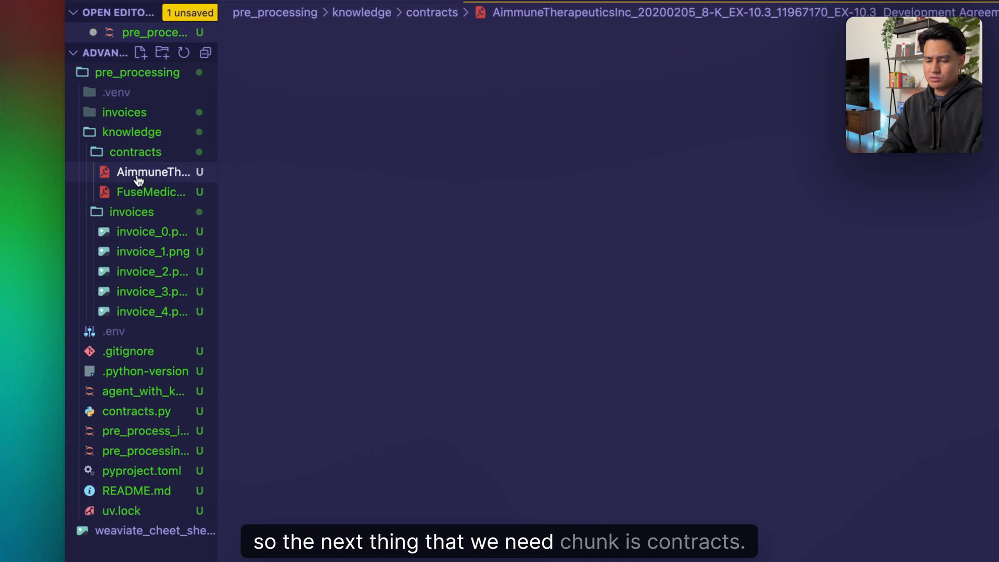
- Open the Aimmune development agreement PDF from the Explorer contracts folder
left_click(151, 171)
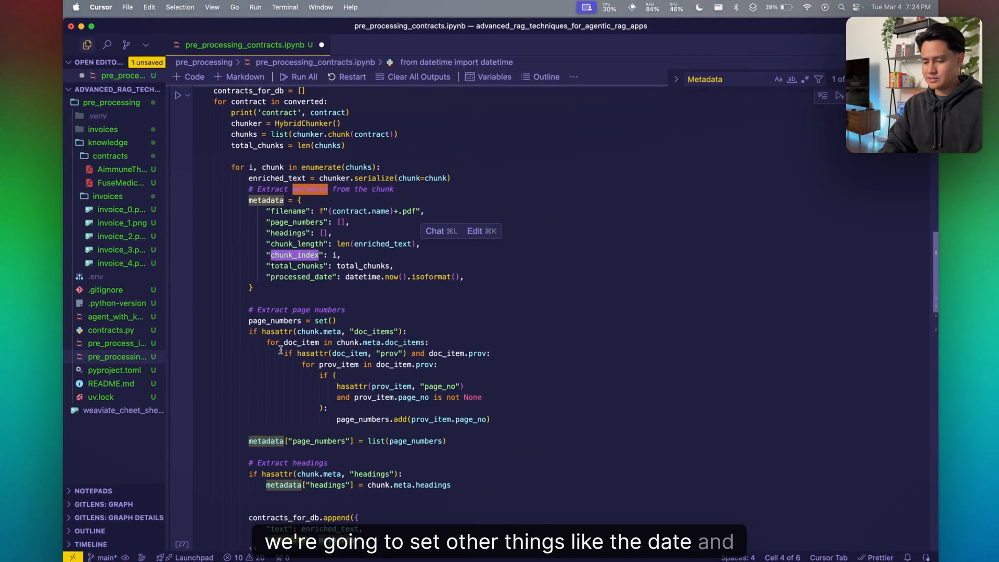
- Add an 'if i == 0:' check to the HybridChunker cell and review printed chunk metadata
scroll("down", 3)
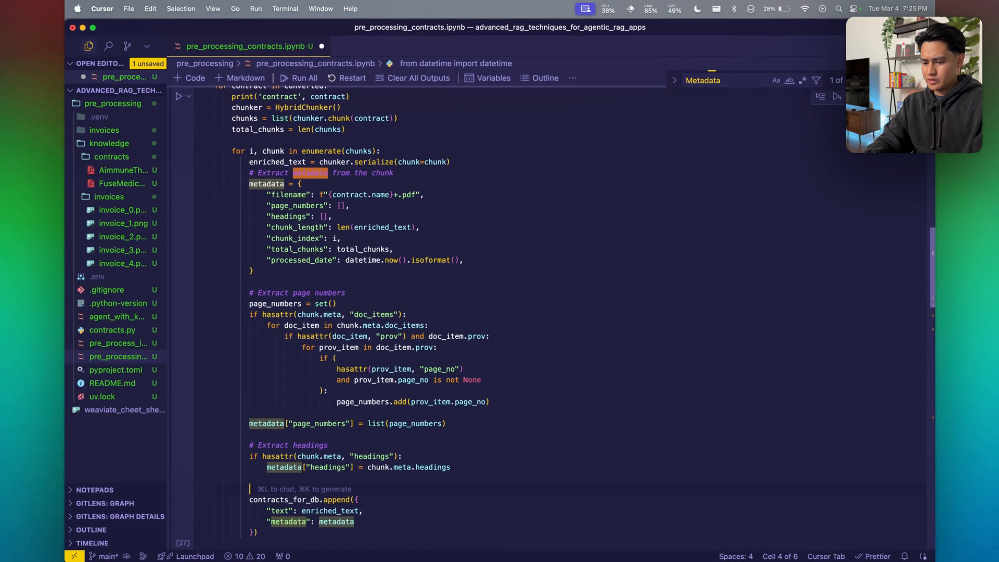
type("if i == 0:")
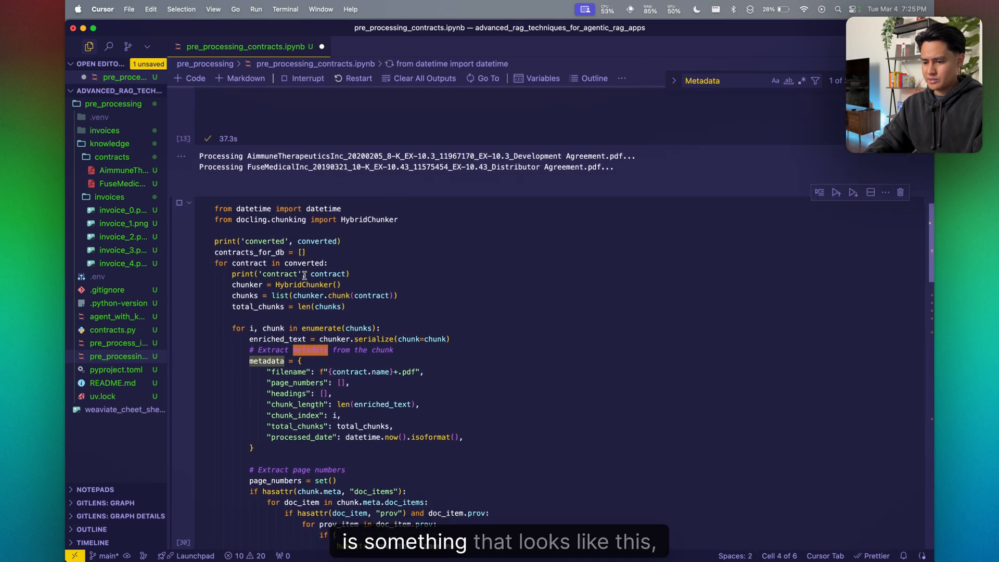
scroll("down", 3)
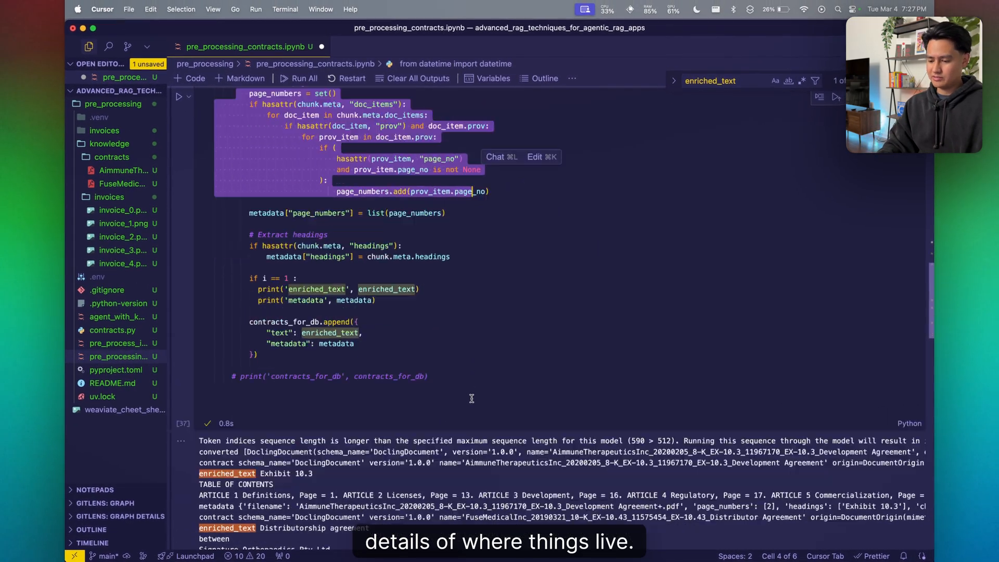
- Scroll past the Weaviate connection to the contracts_db batch cell's printed data rows
scroll("down", 3)
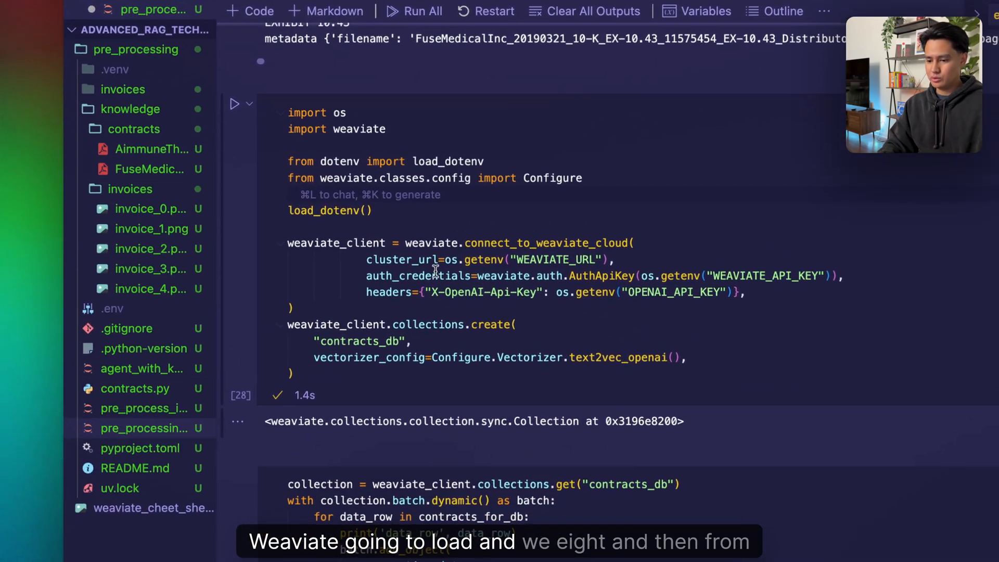
scroll("down", 3)
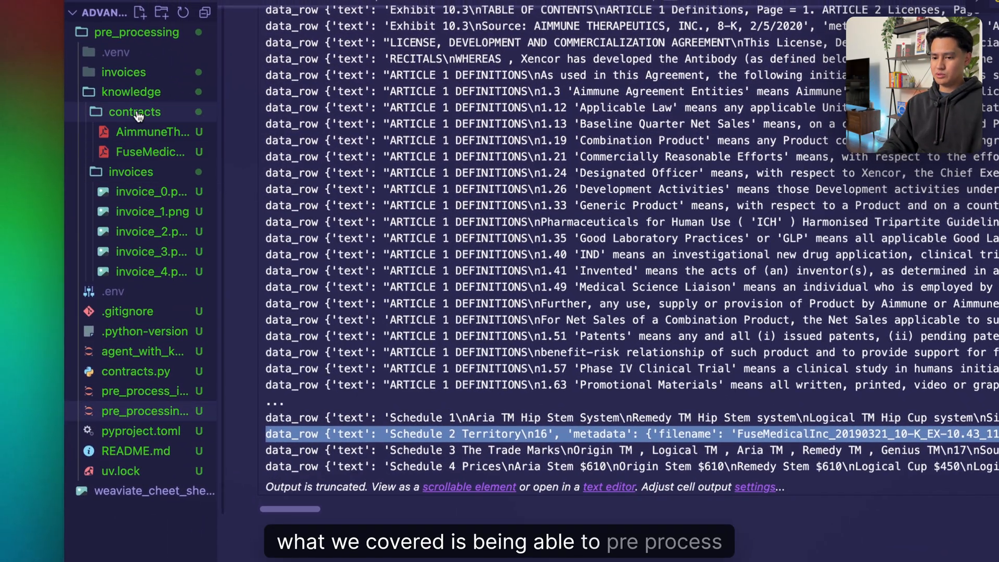
- Page through the Aimmune agreement's definitions, then open the invoice_1.png sample image
left_click(152, 132)
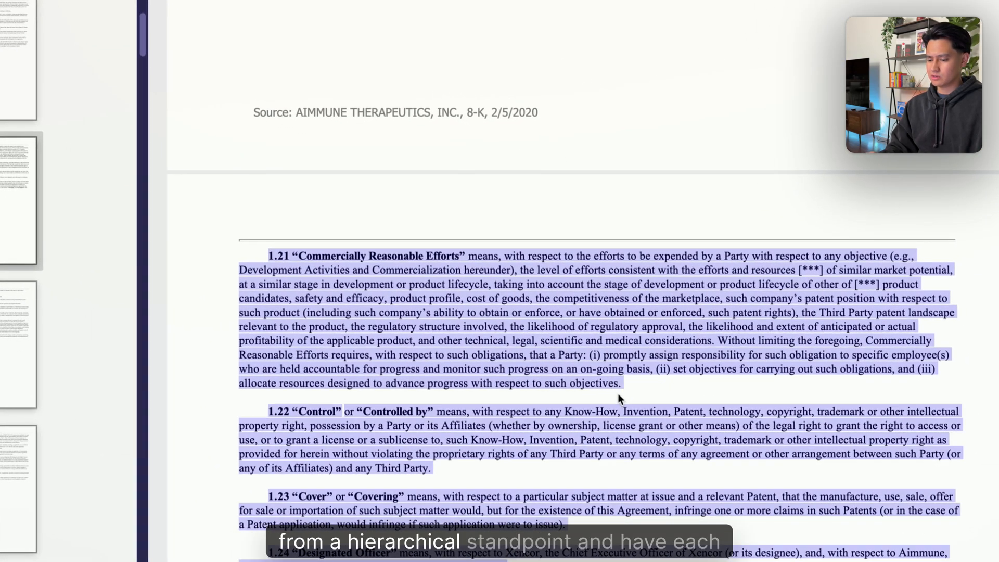
scroll("down", 3)
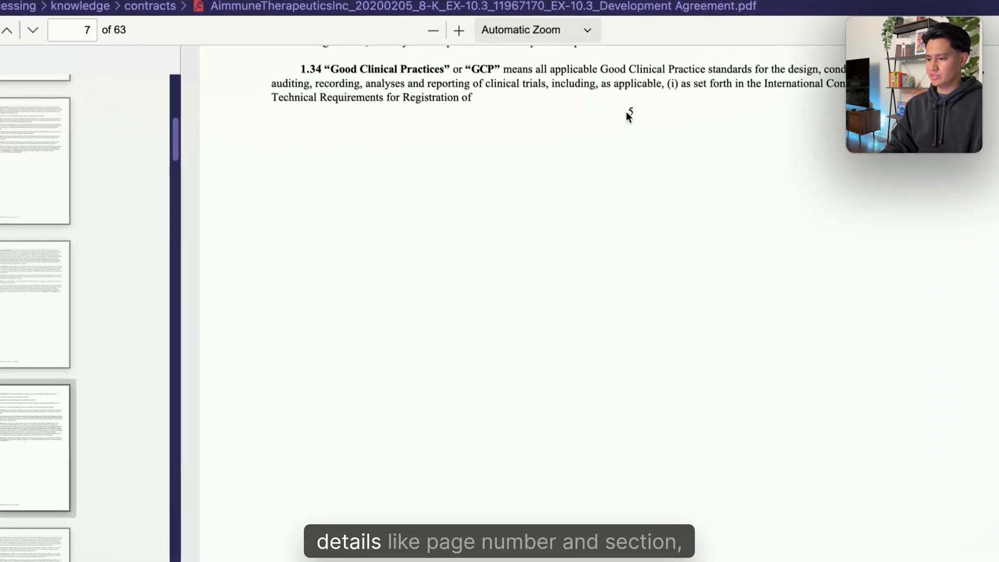
scroll("down", 3)
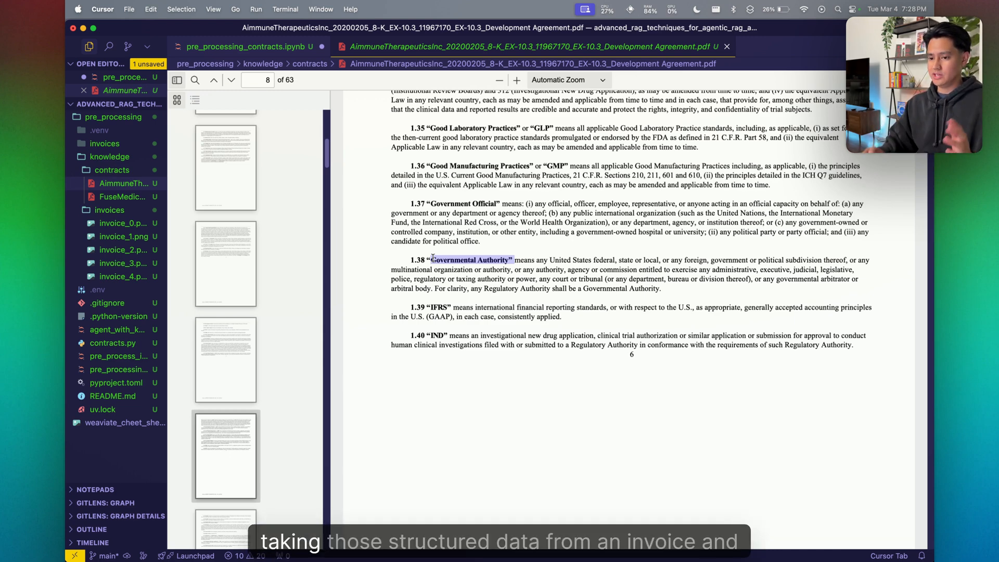
left_click(124, 236)
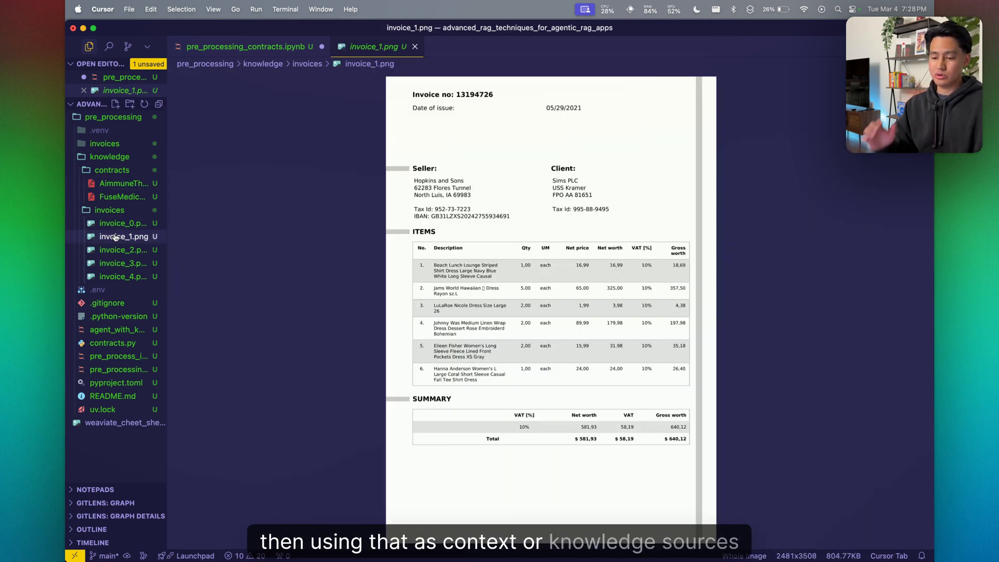
- Open the agent_with_knowledge.ipynb tab at the CustomKnowledgeSource cell
left_click(123, 196)
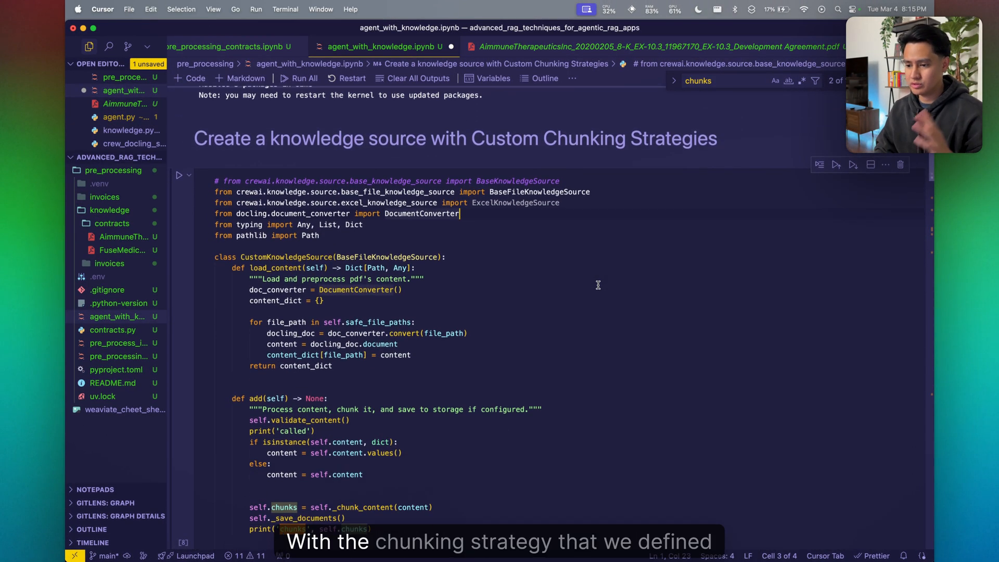
- Compare with pre_processing_contracts, then select the CustomKnowledgeSource class name in agent_with_knowledge
left_click(242, 47)
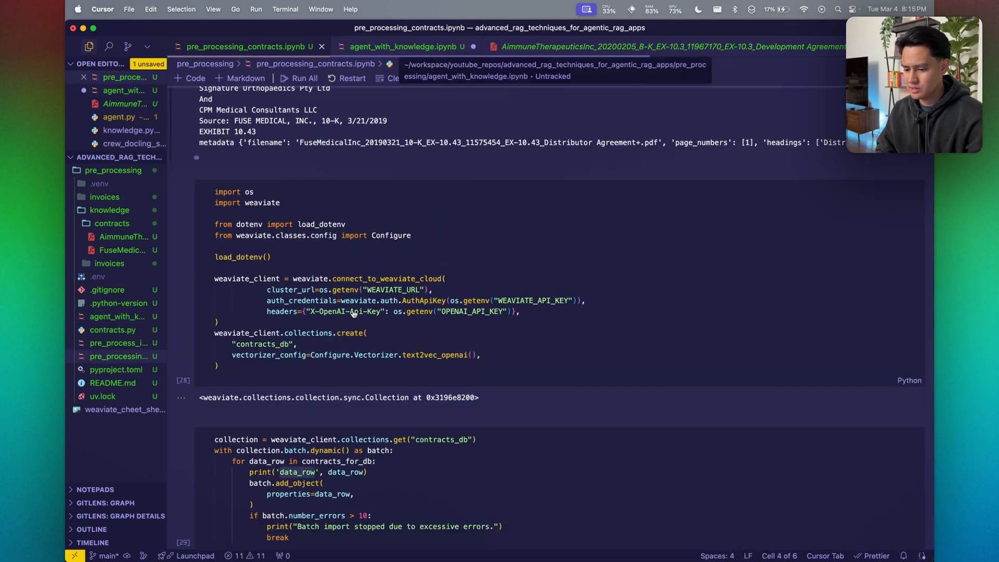
left_click(403, 46)
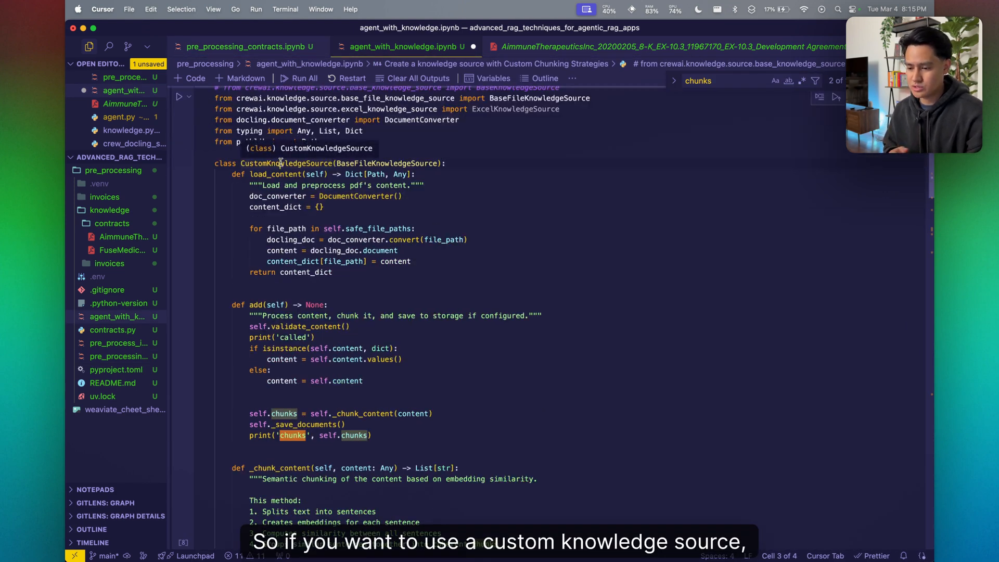
double_click(386, 163)
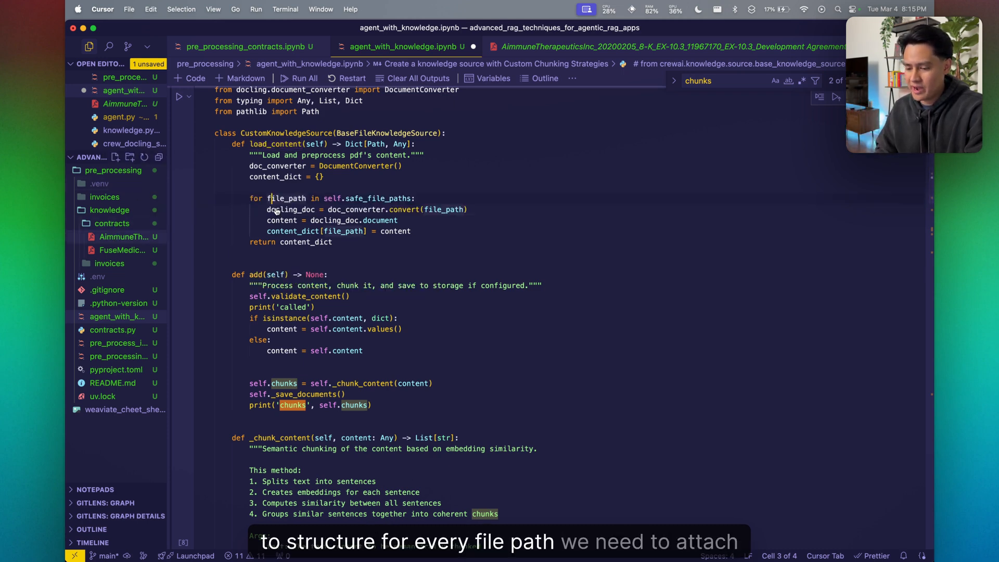
mouse_move(404, 210)
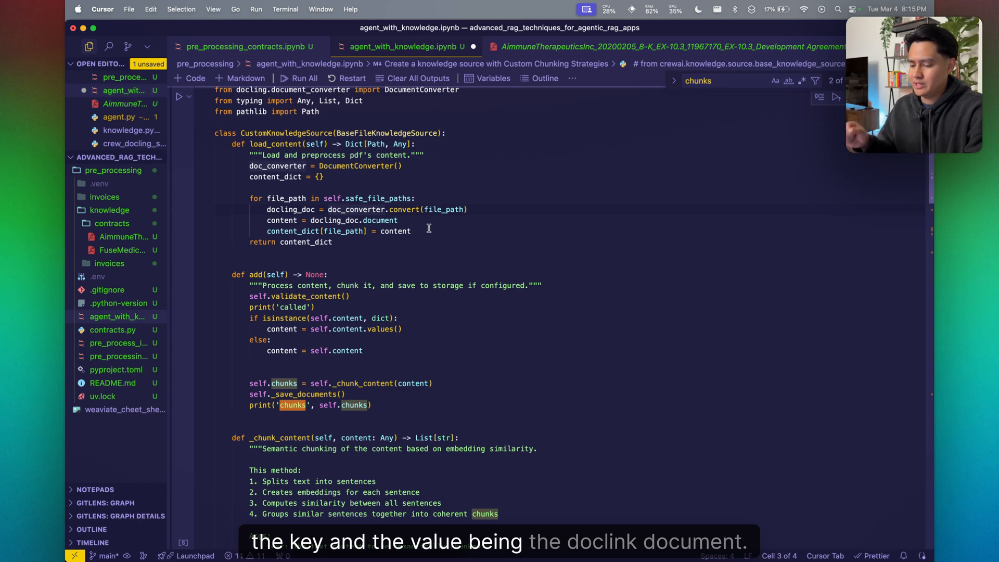
mouse_move(375, 260)
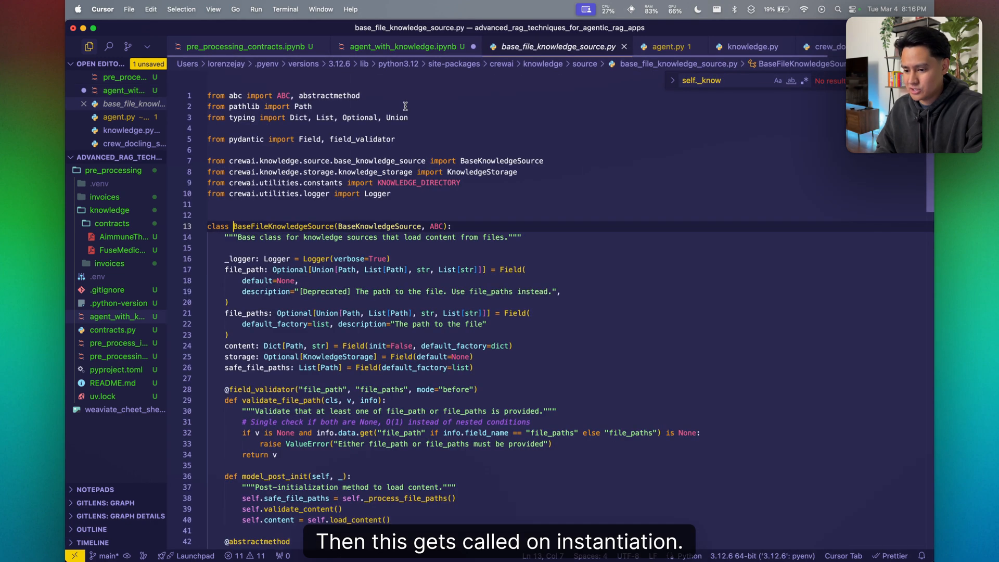
- Read model_post_init calling load_content, then return to the agent_with_knowledge notebook
scroll("down", 3)
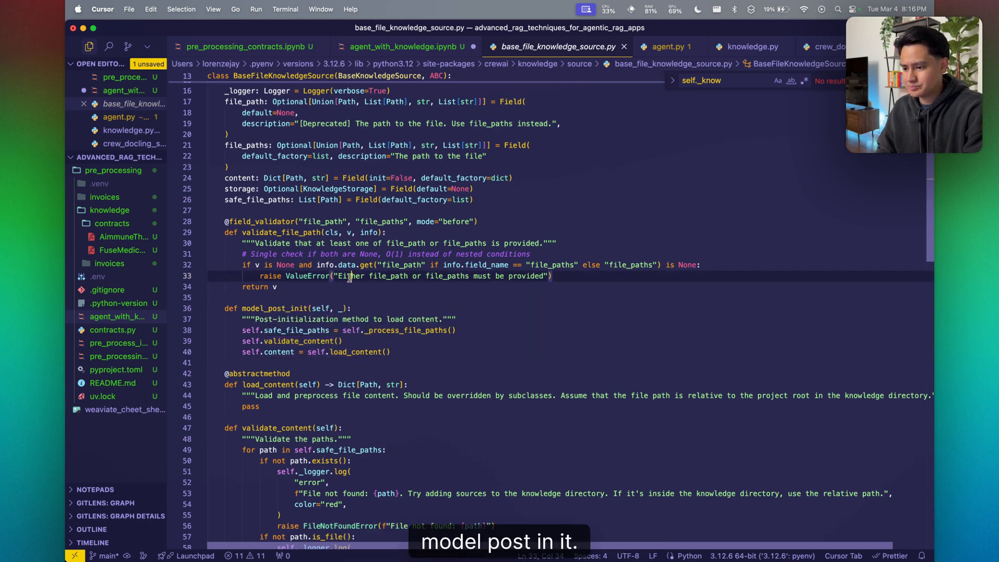
left_click(401, 46)
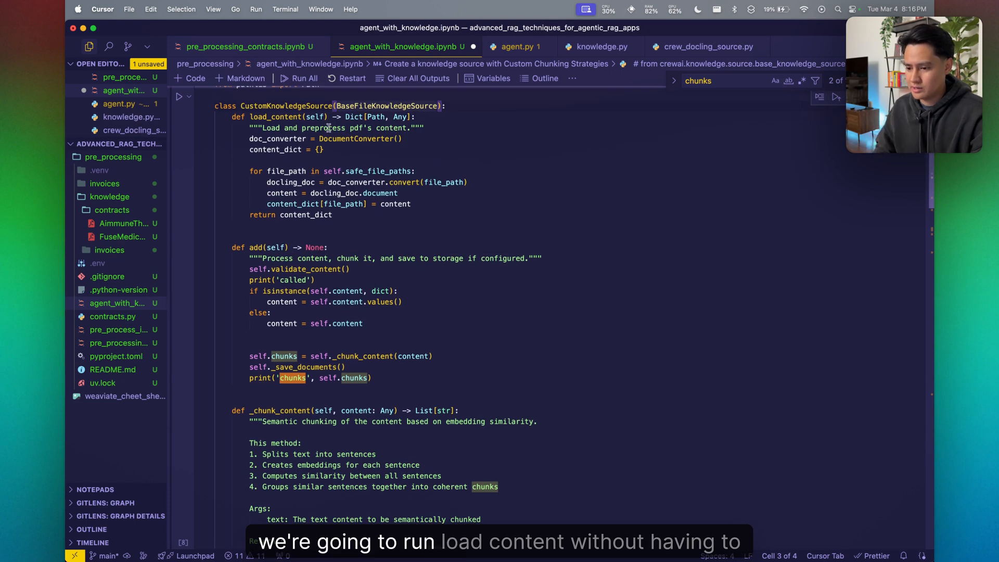
mouse_move(276, 116)
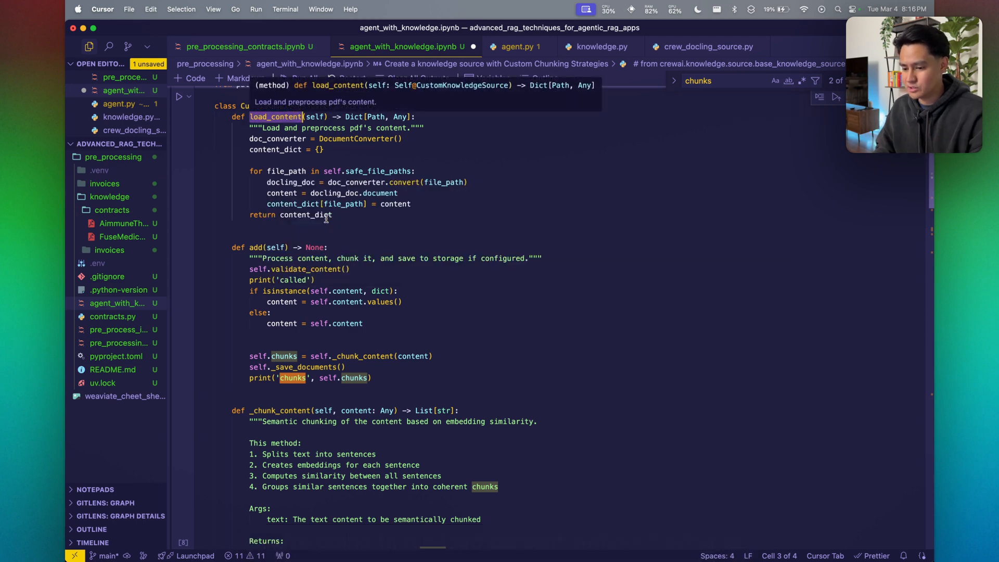
- Select the print('called') debug line in the add method for deletion
scroll("down", 3)
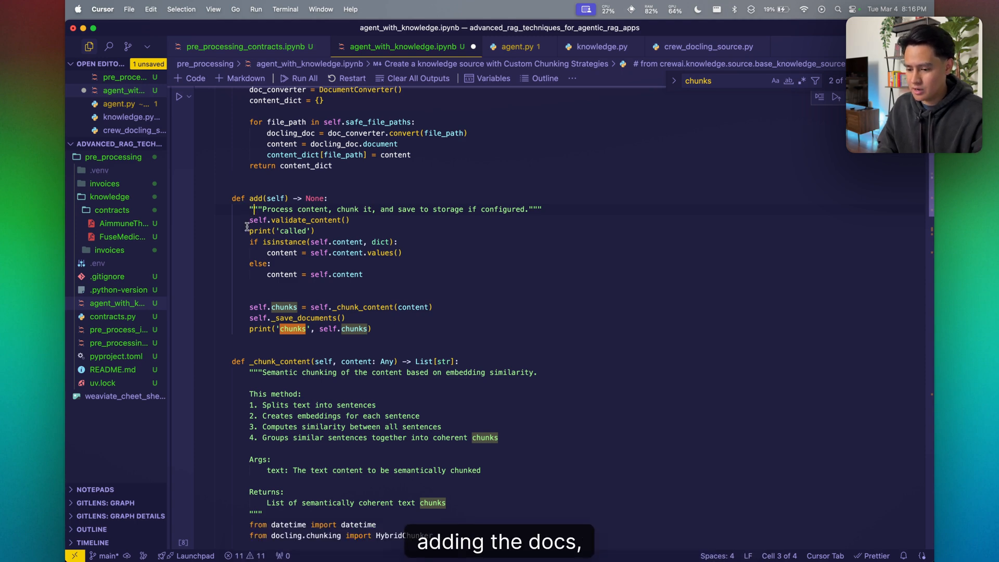
double_click(280, 231)
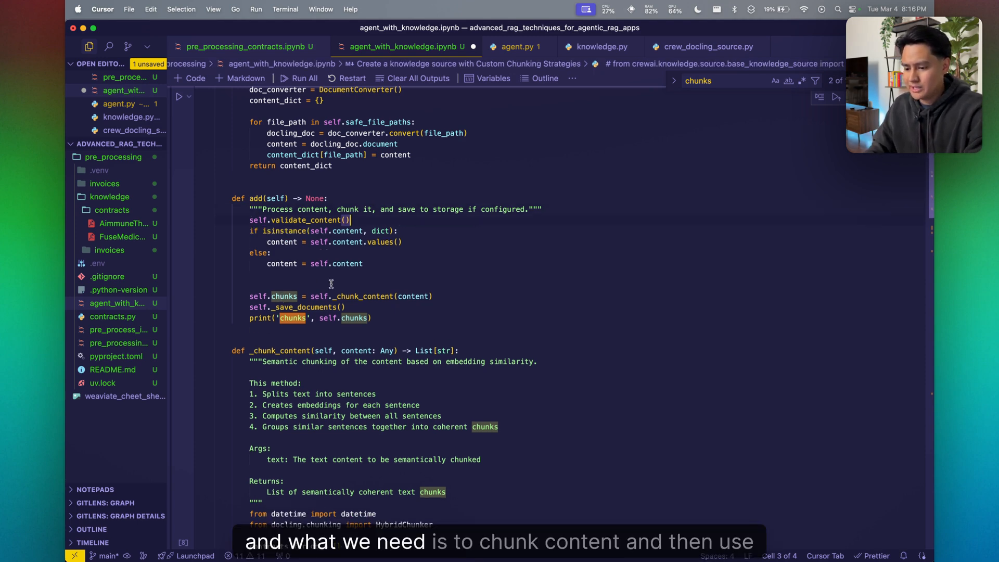
mouse_move(356, 297)
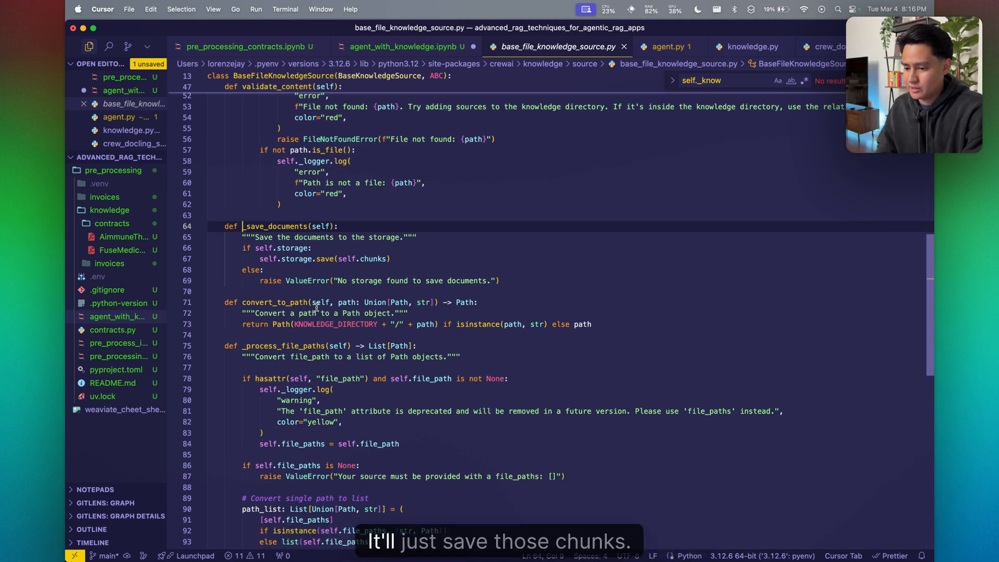
- Return to agent_with_knowledge.ipynb to delete the print('chunks', self.chunks) line
left_click(405, 47)
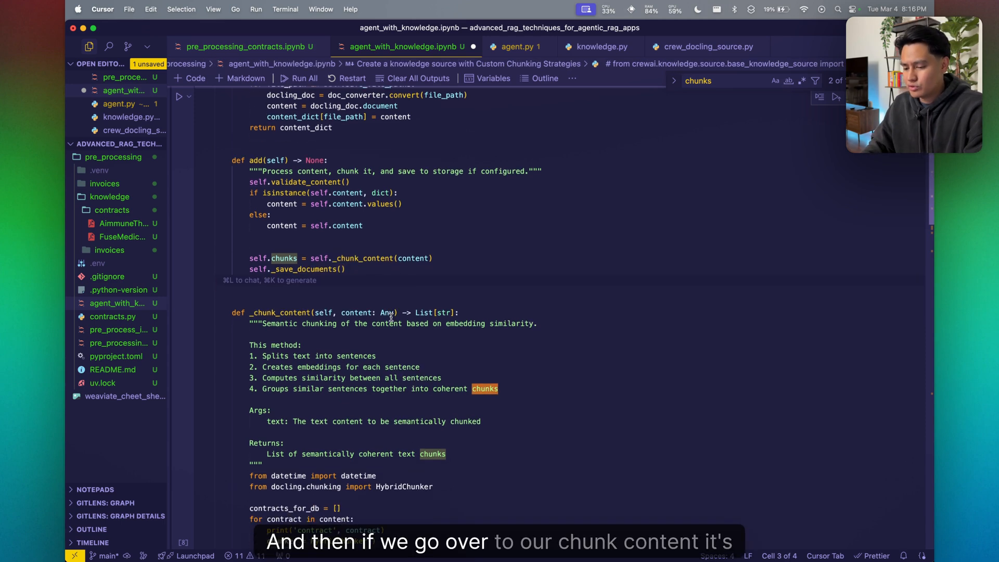
scroll("down", 3)
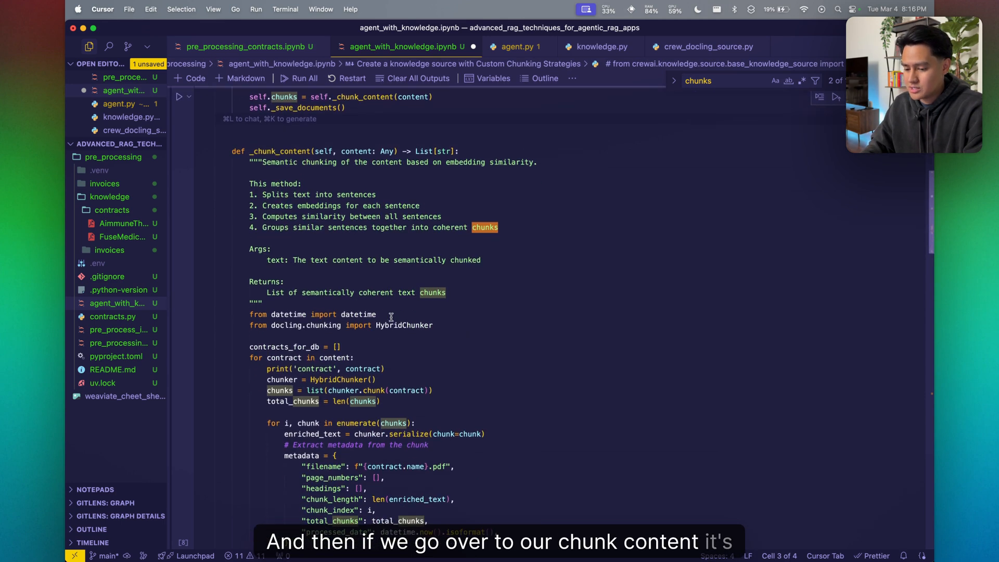
scroll("down", 3)
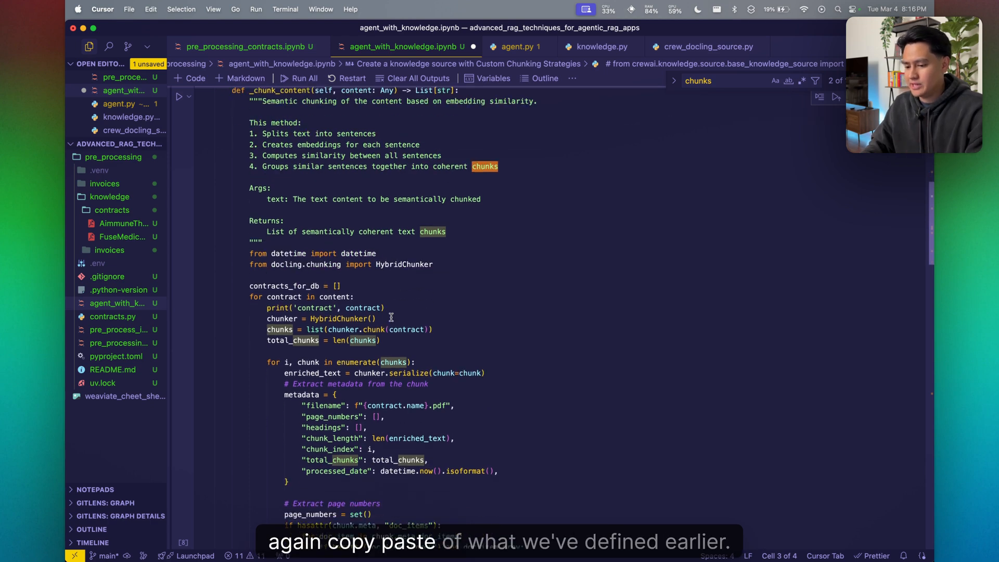
left_click(390, 308)
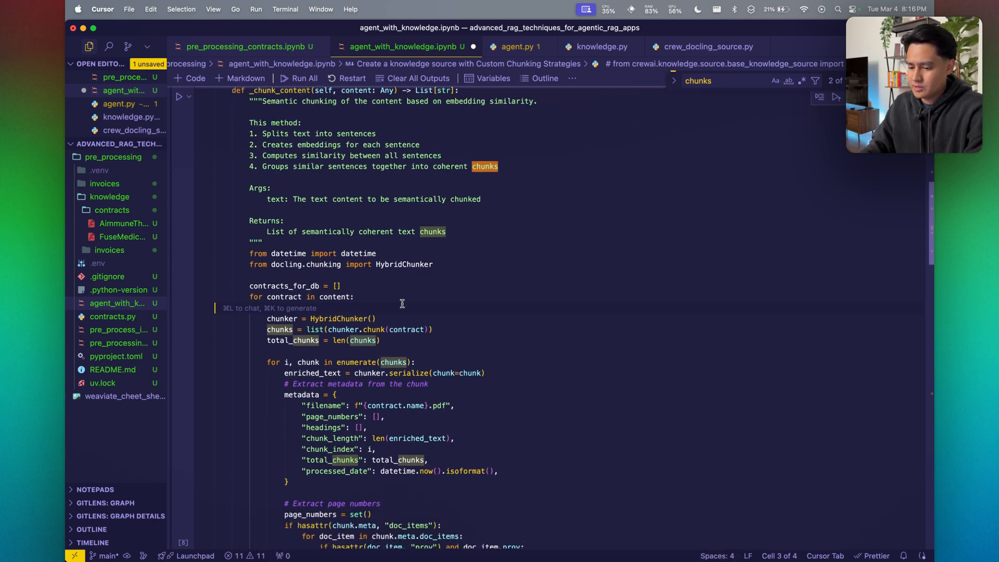
scroll("down", 3)
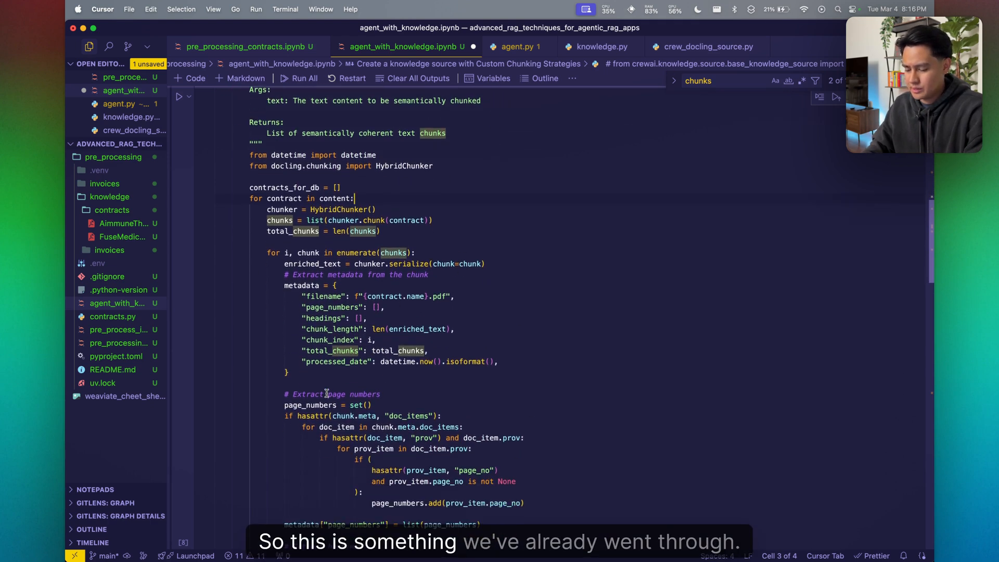
scroll("down", 3)
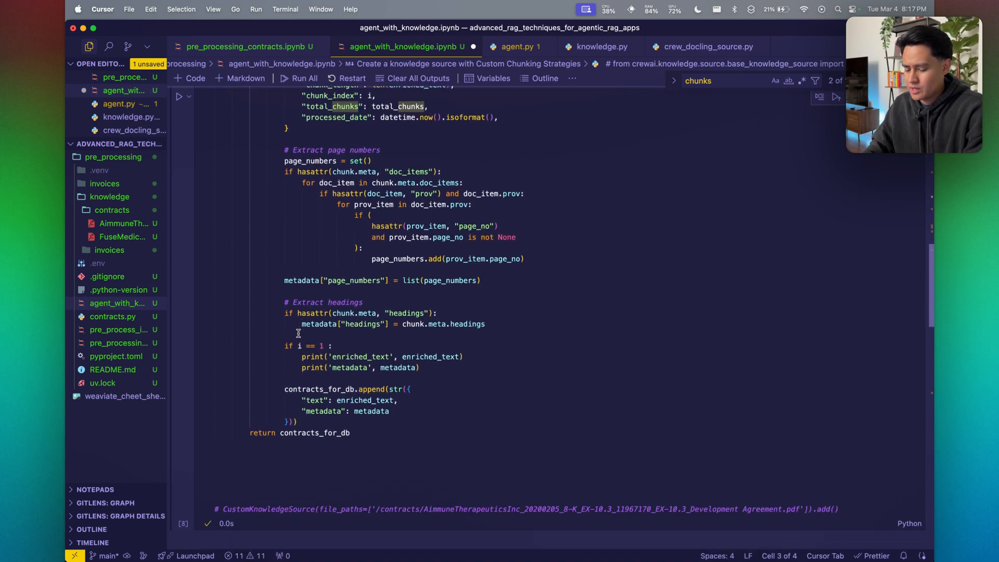
mouse_move(284, 386)
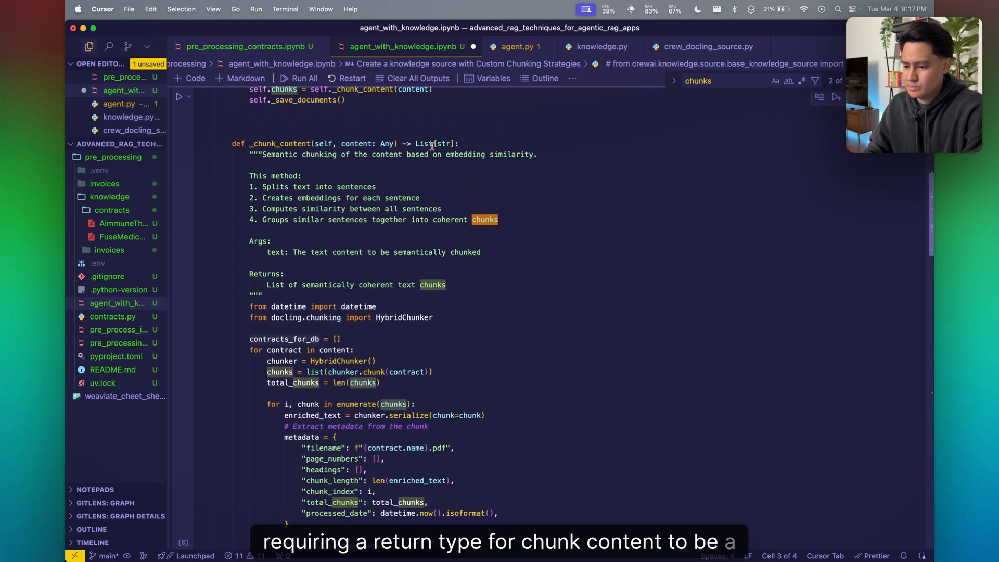
scroll("up", 3)
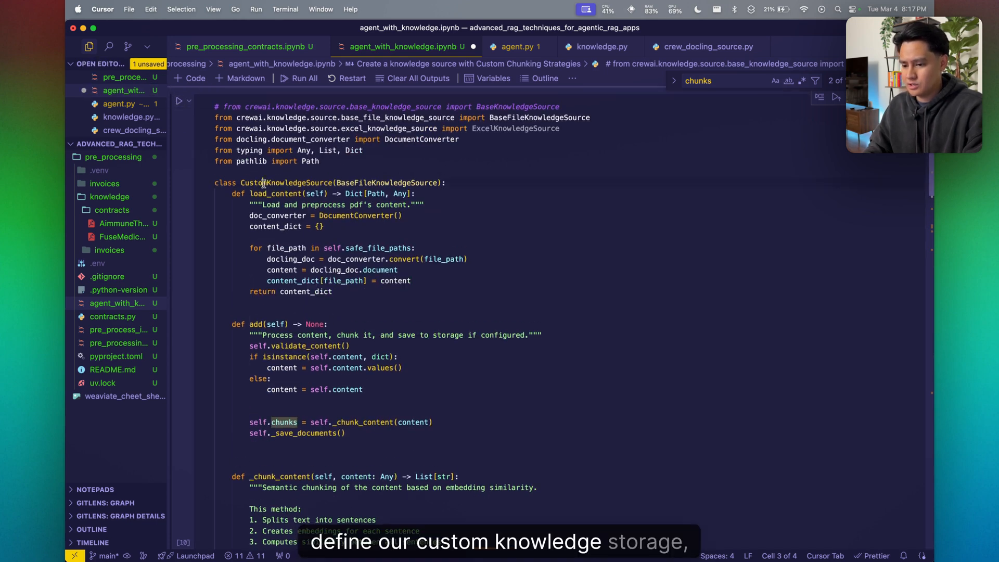
scroll("down", 3)
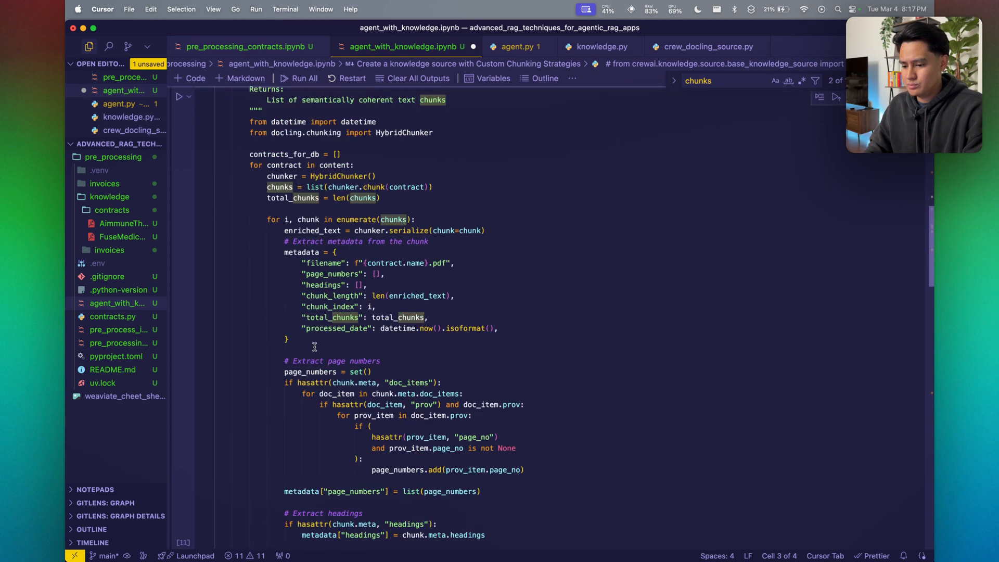
scroll("down", 3)
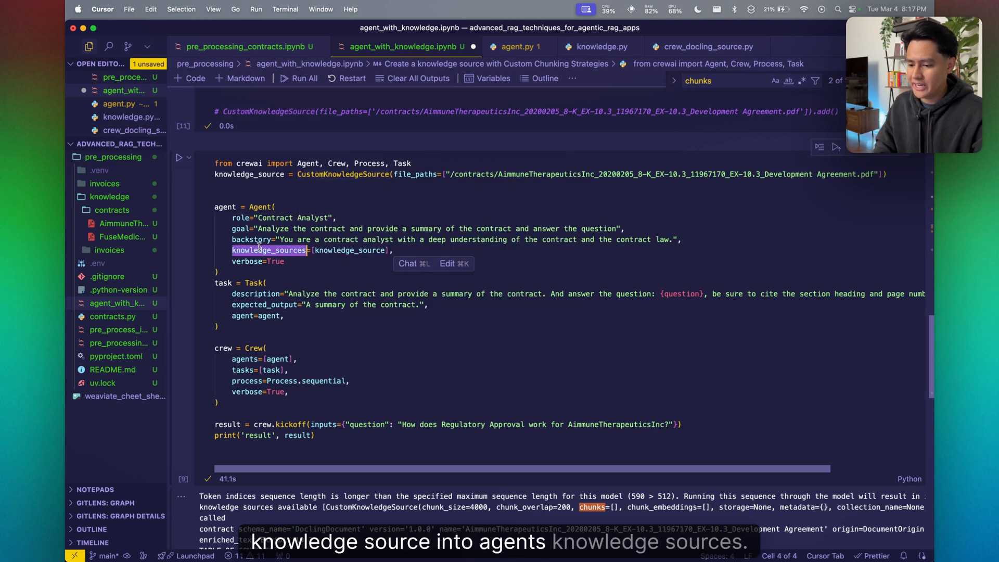
mouse_move(334, 250)
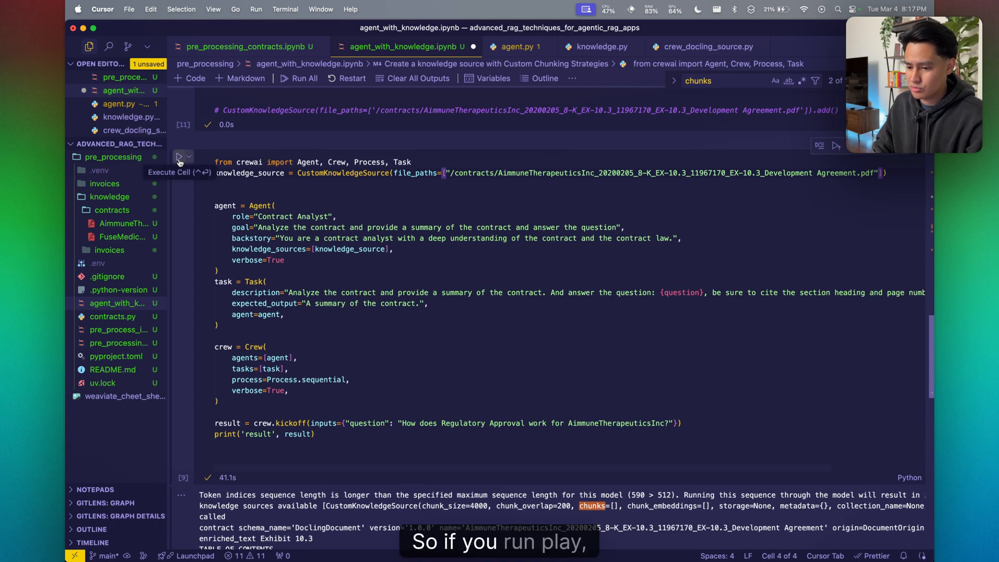
- Review execute_task's print of agent_knowledge_snippets in agent.py, then return to the notebook
left_click(179, 157)
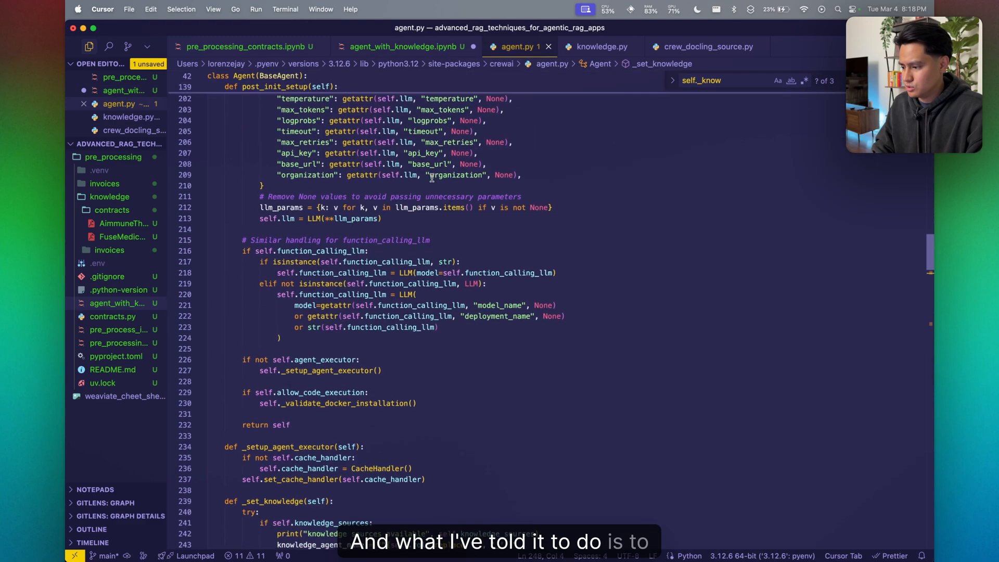
scroll("down", 3)
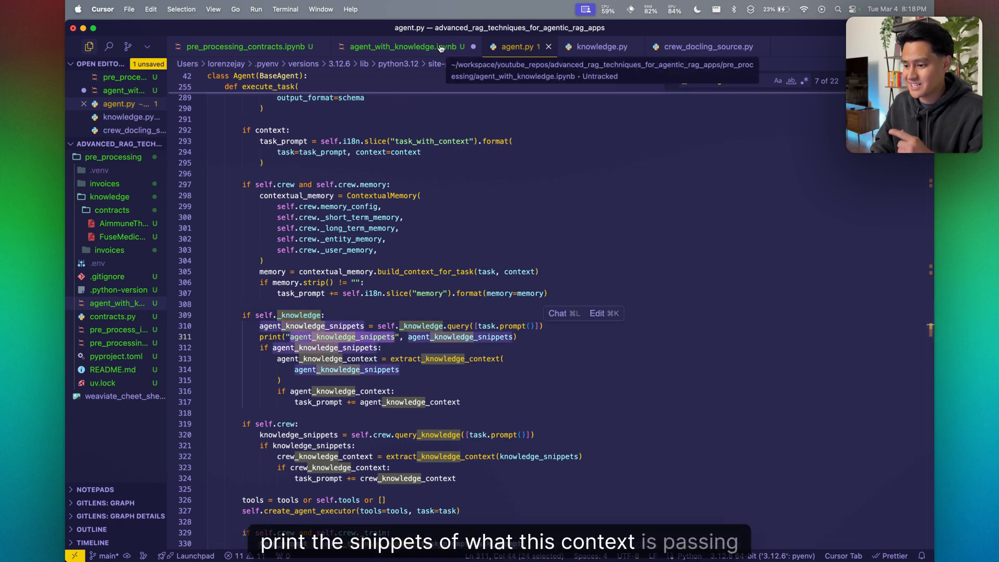
left_click(400, 47)
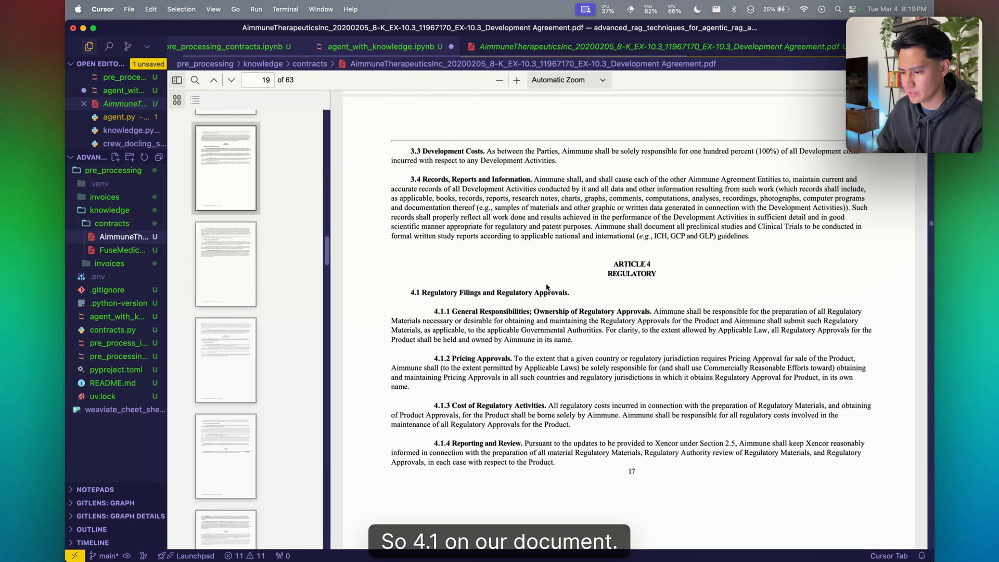
- Highlight section 4.1 Regulatory Filings text, then return to the crew output
left_click_drag(420, 292, 630, 471)
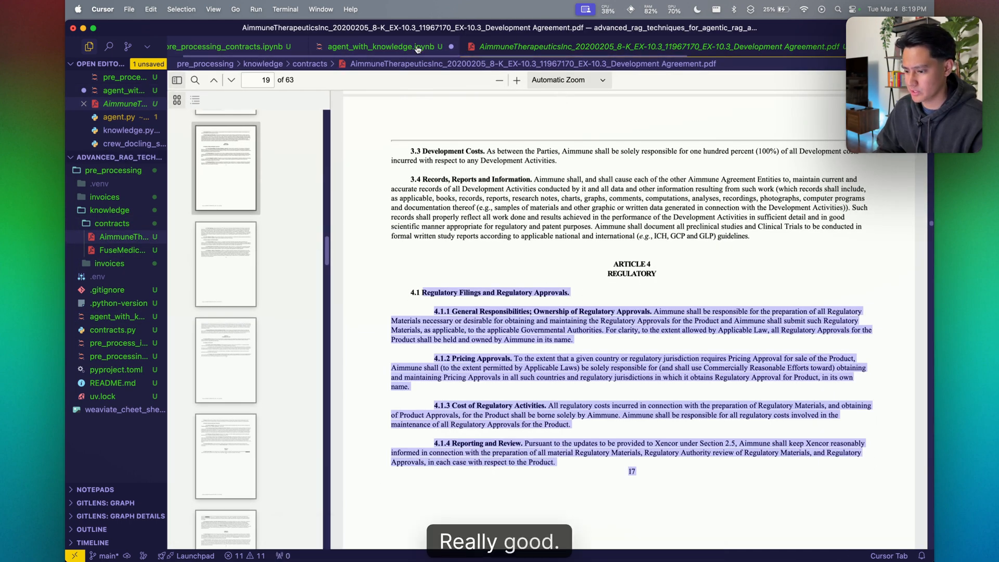
left_click(377, 47)
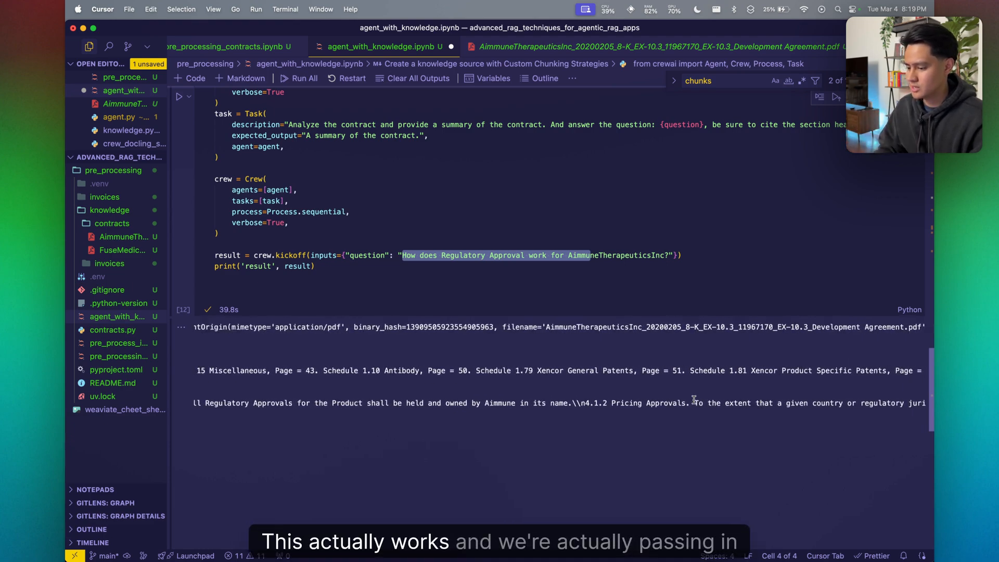
- Scroll the cell output down to the Final Answer citing Sections 4.1.1–4.1.4
scroll("down", 3)
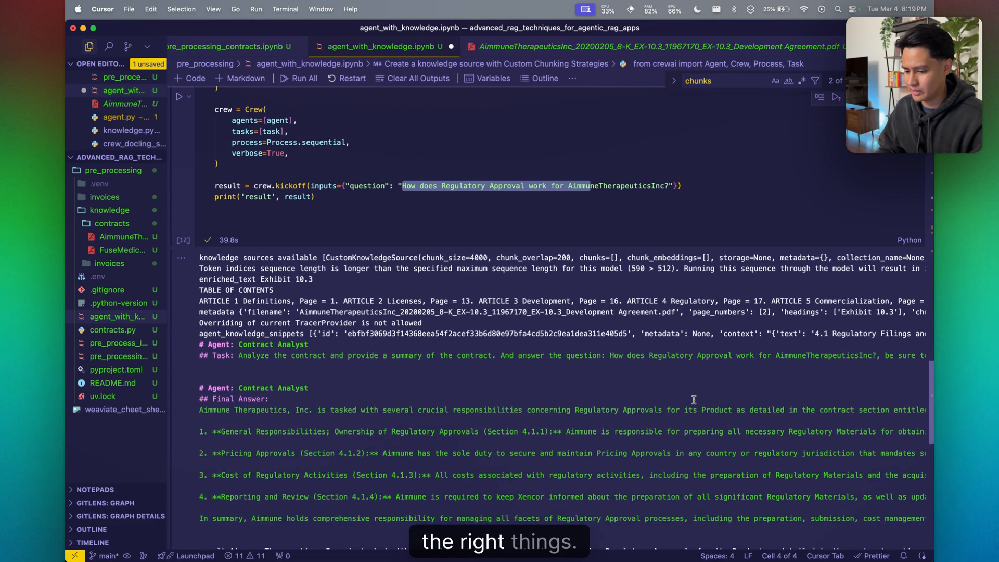
scroll("down", 3)
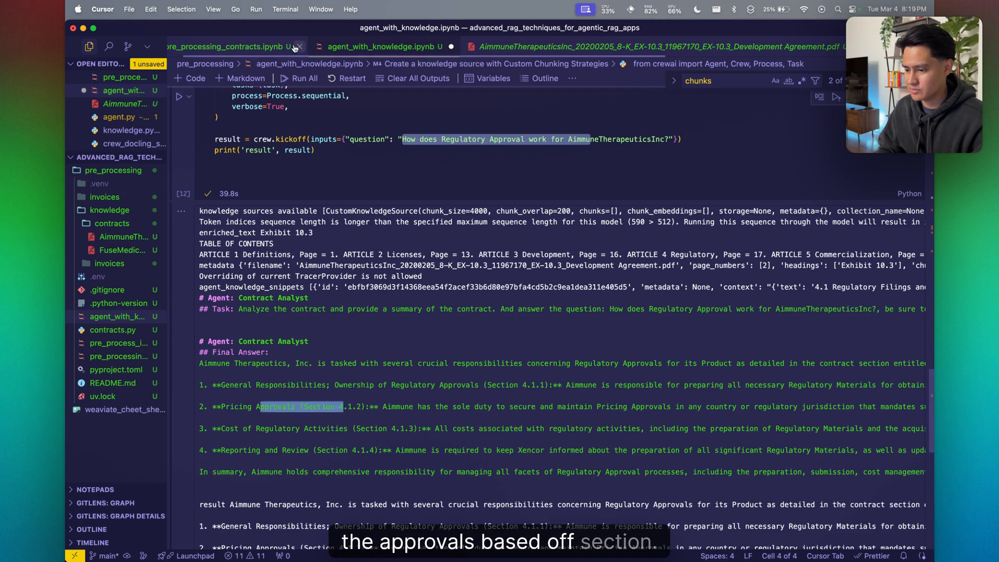
mouse_move(546, 47)
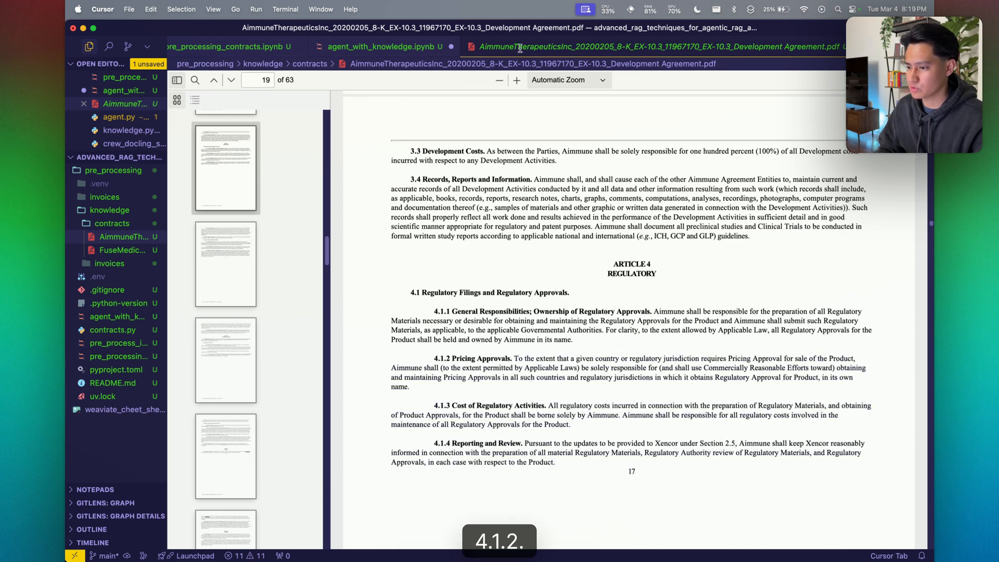
- Close the contract PDF tab to return to the notebook output
left_click(378, 47)
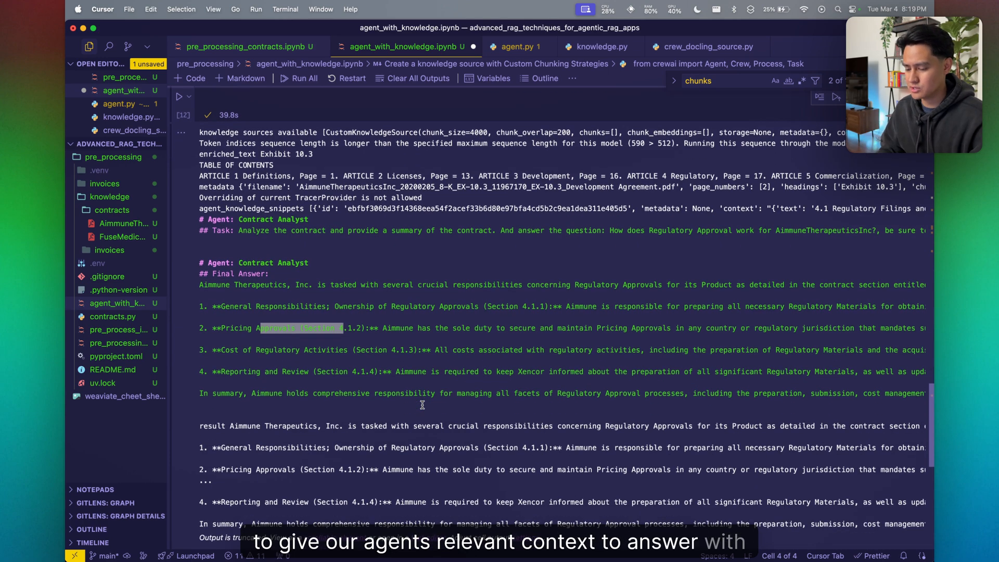
scroll("down", 3)
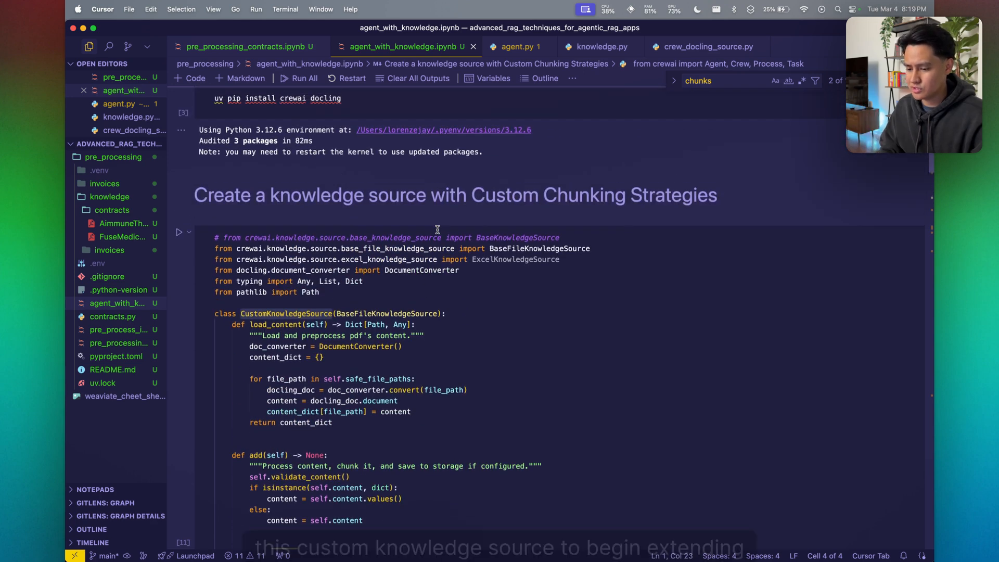
scroll("down", 3)
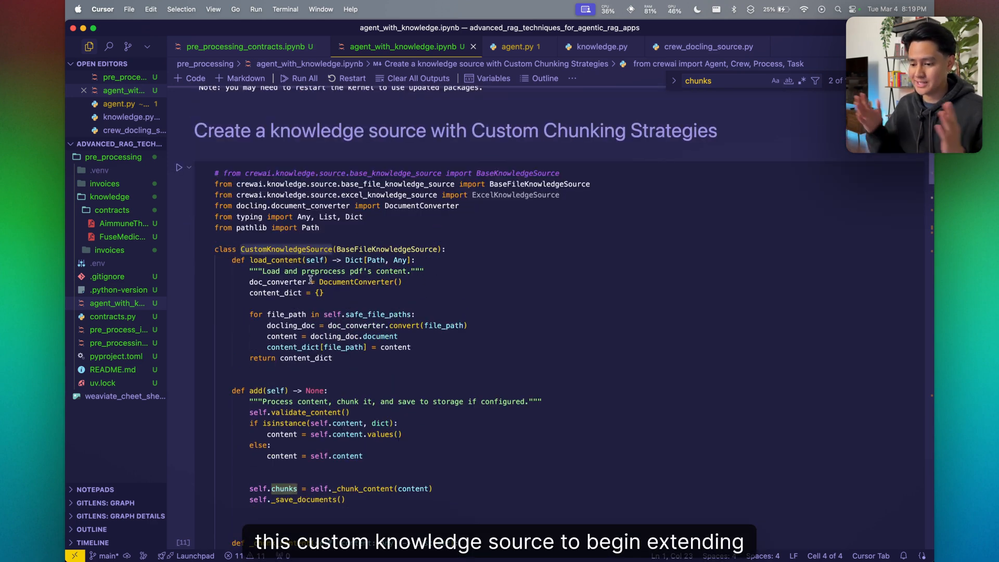